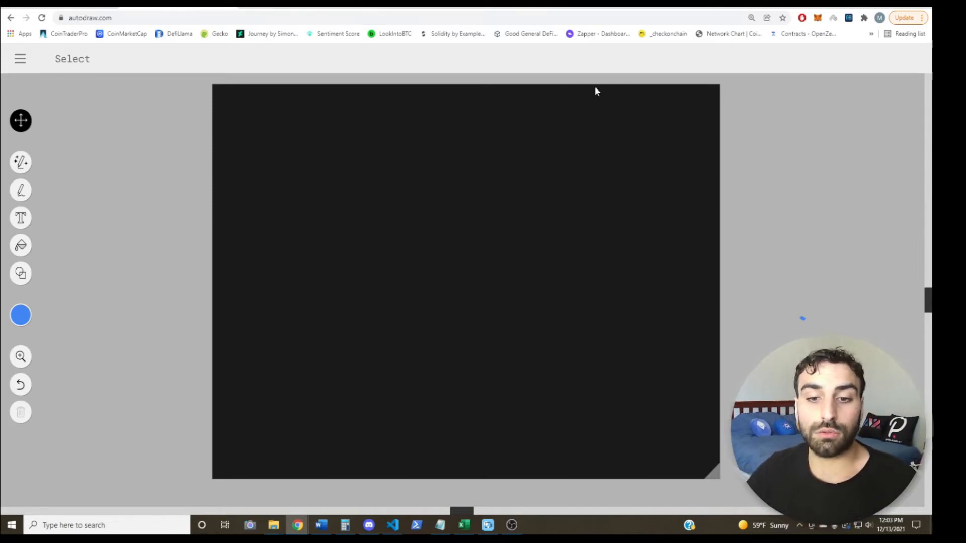
mouse_move(382, 192)
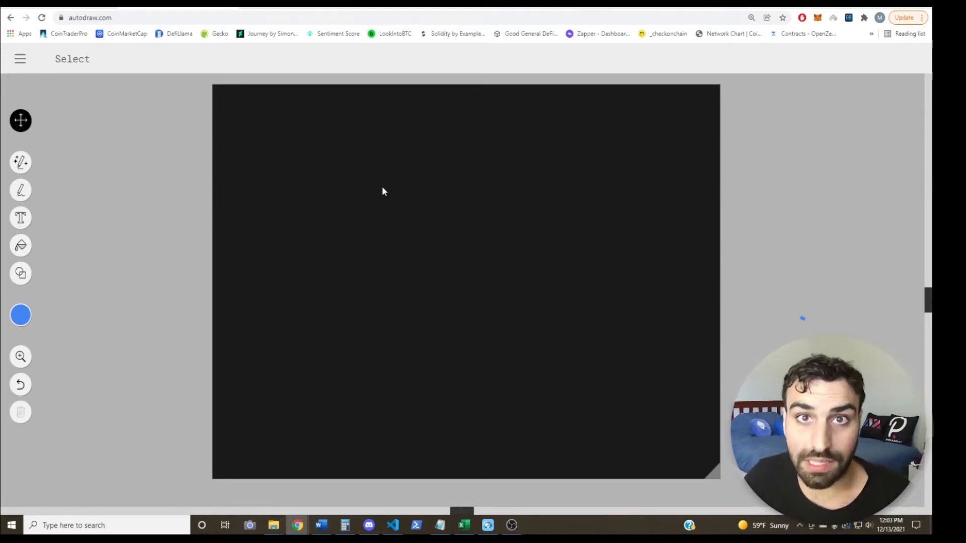
mouse_move(386, 147)
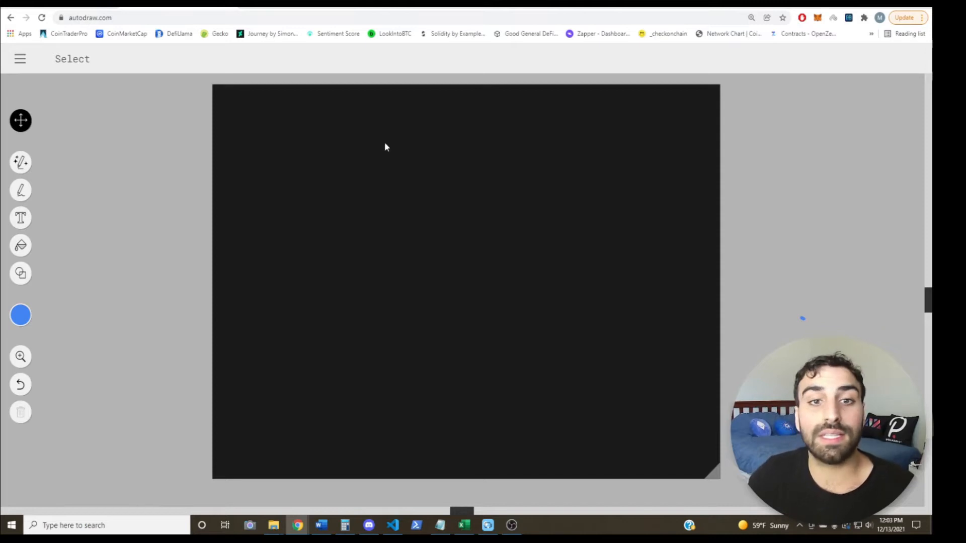
mouse_move(449, 190)
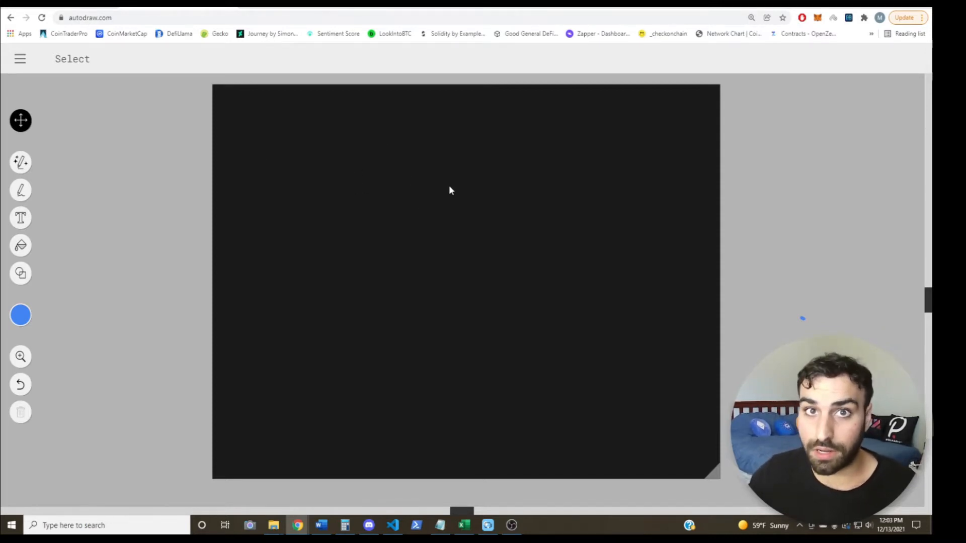
mouse_move(705, 424)
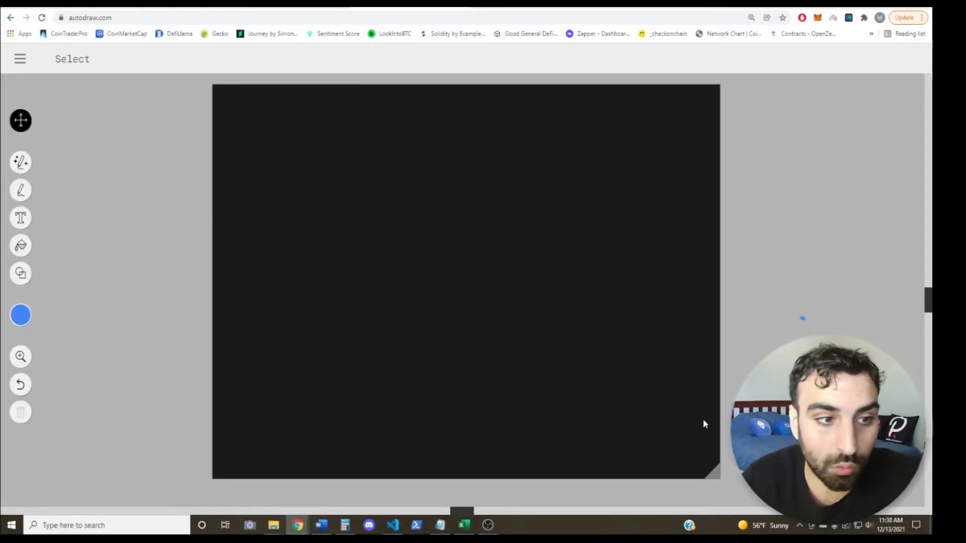
mouse_move(221, 181)
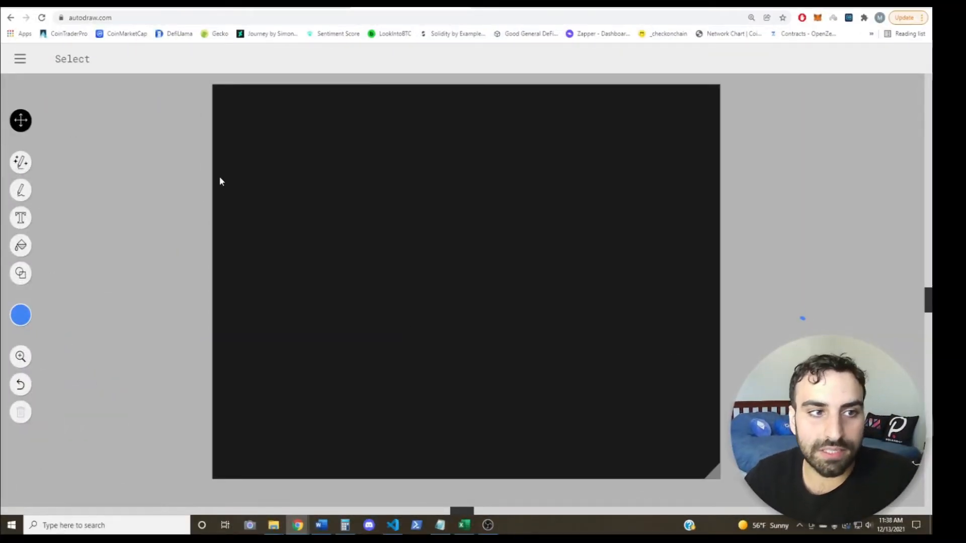
mouse_move(142, 110)
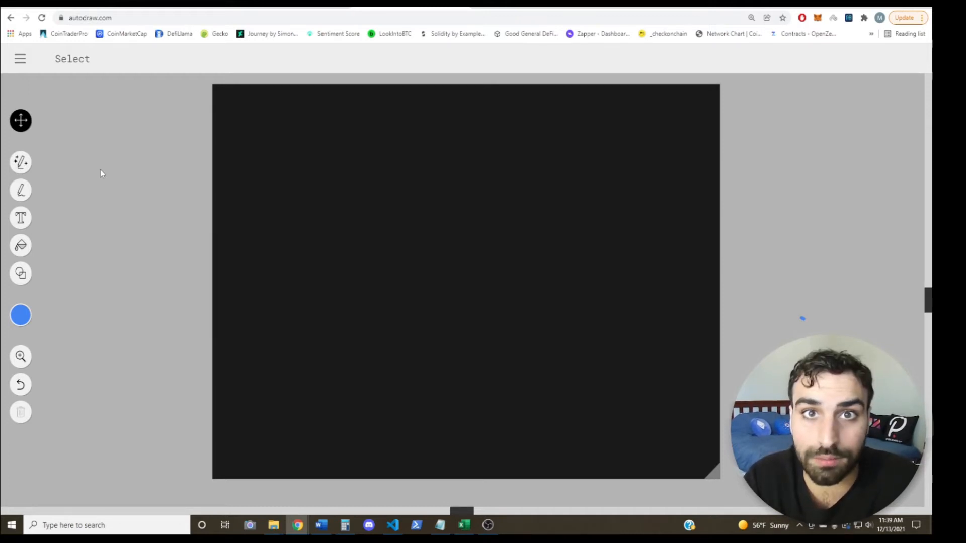
mouse_move(87, 136)
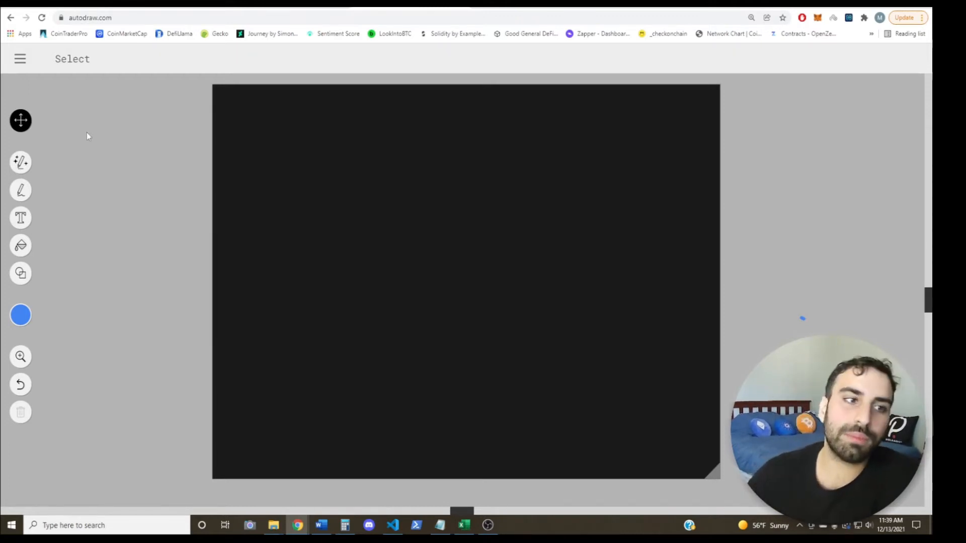
mouse_move(20, 190)
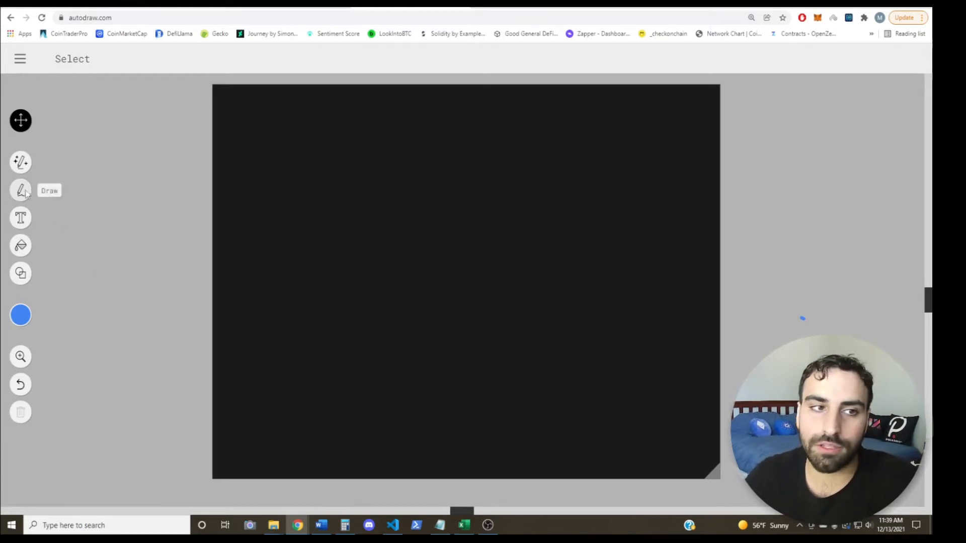
Step: Handwrite 'ETH 10 – 40000 USDC' across the top of the AutoDraw canvas with the Draw tool
click(20, 189)
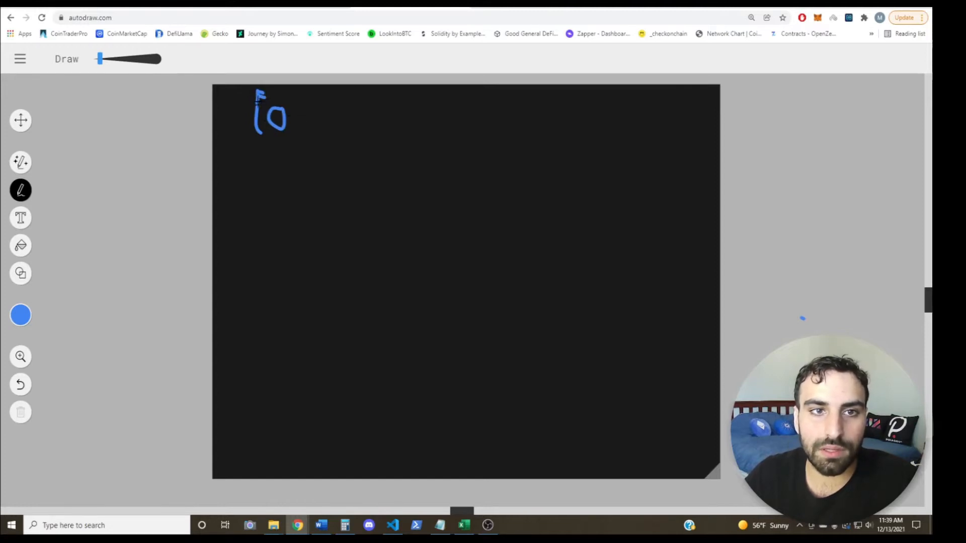
drag(262, 98, 290, 93)
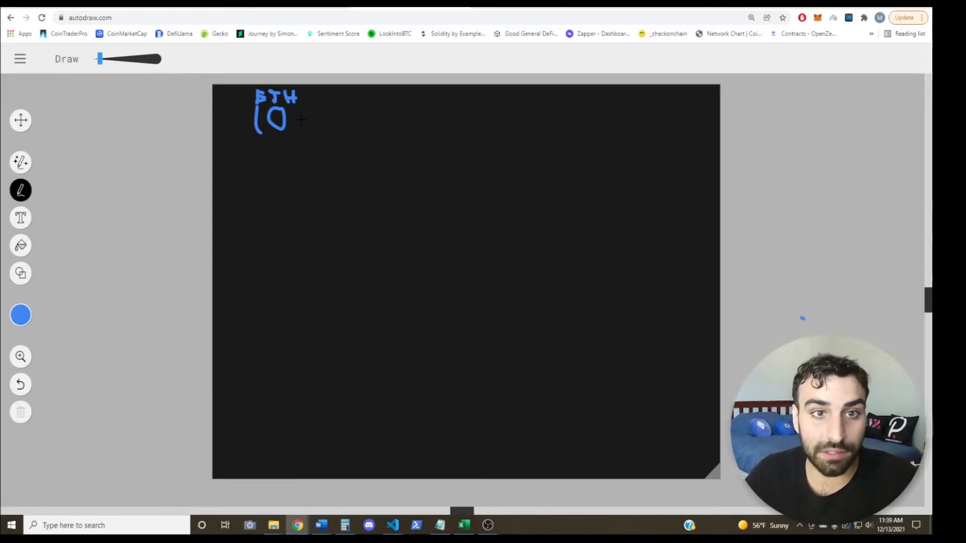
drag(301, 120, 370, 121)
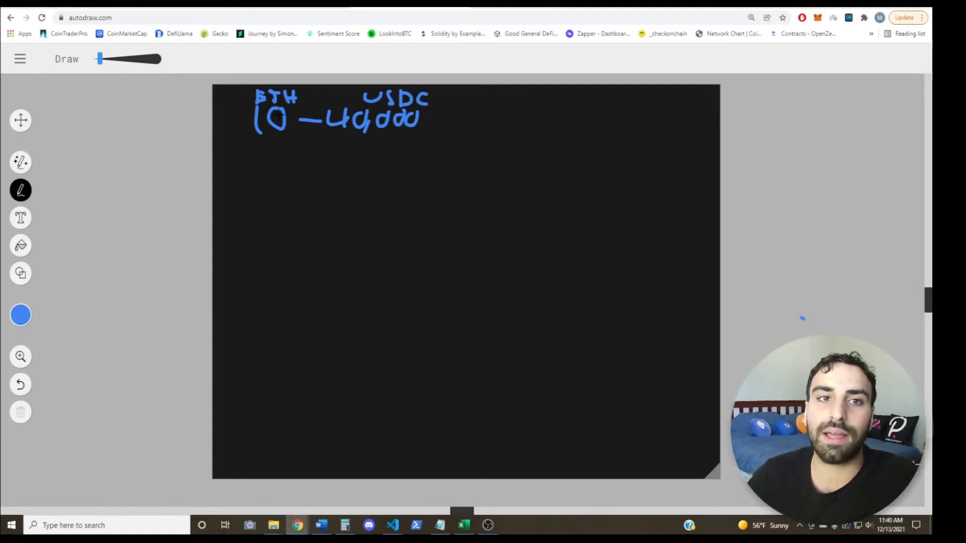
mouse_move(209, 99)
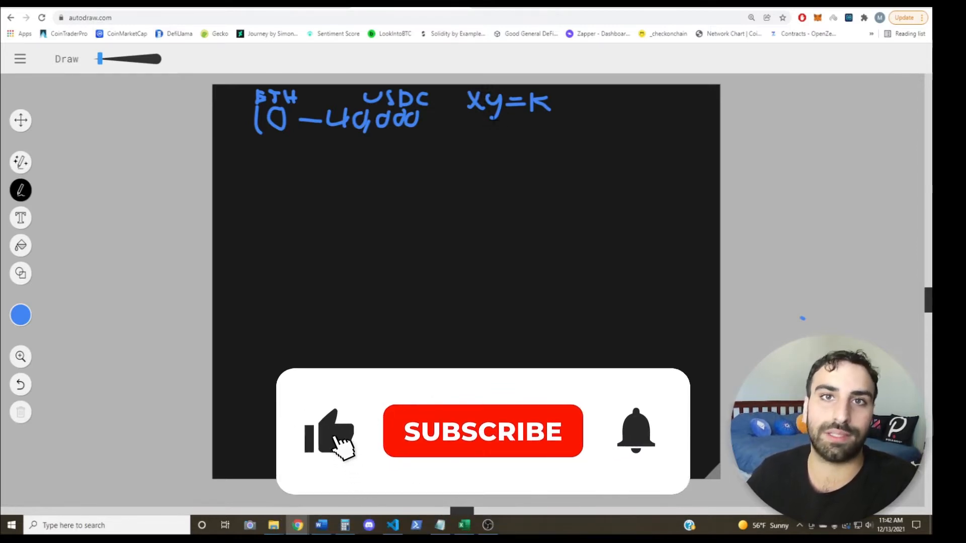
Step: Write the second row '12 – = 400,000' under the circled constant and bring up Calculator
click(482, 431)
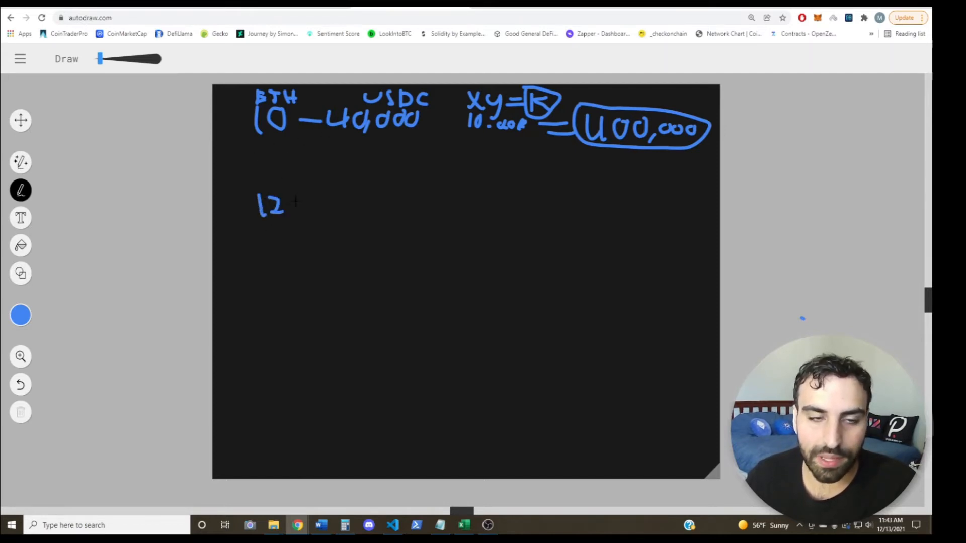
drag(292, 203, 305, 204)
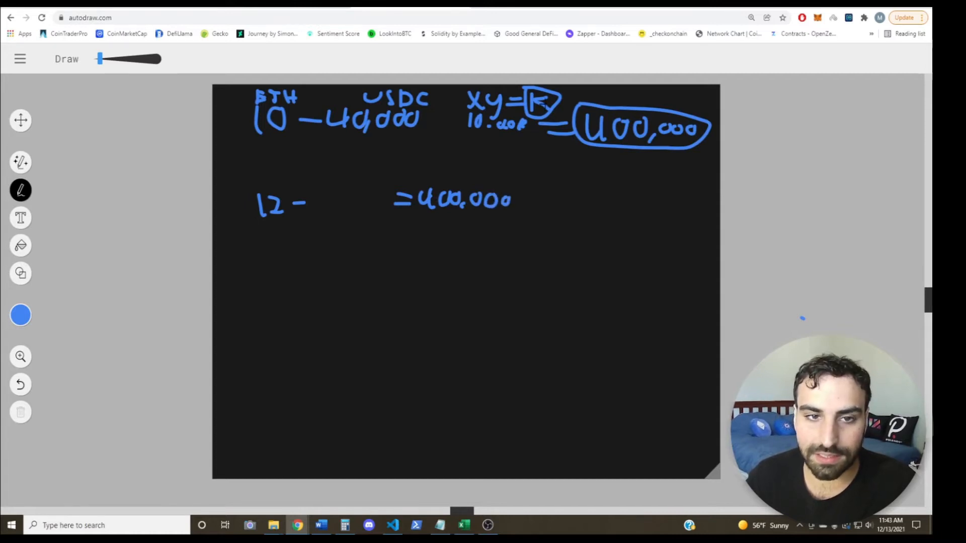
click(344, 525)
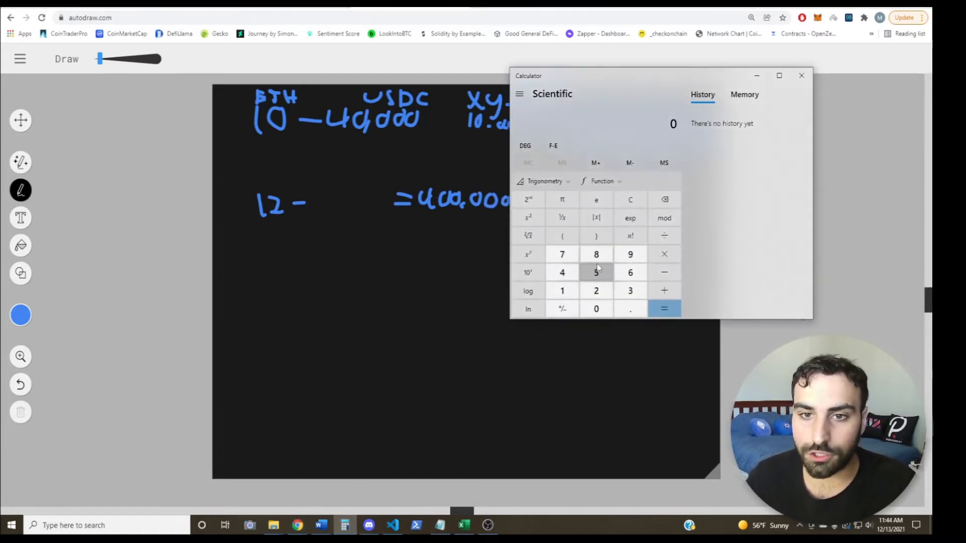
Step: Divide 400,000 by 12 in Calculator to get 33,333.33 and note it on the canvas
click(596, 308)
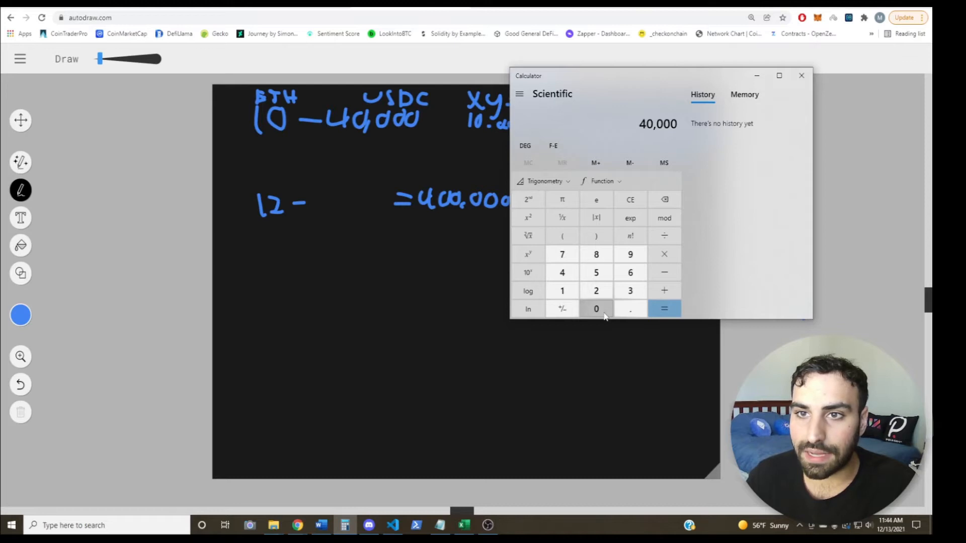
click(665, 309)
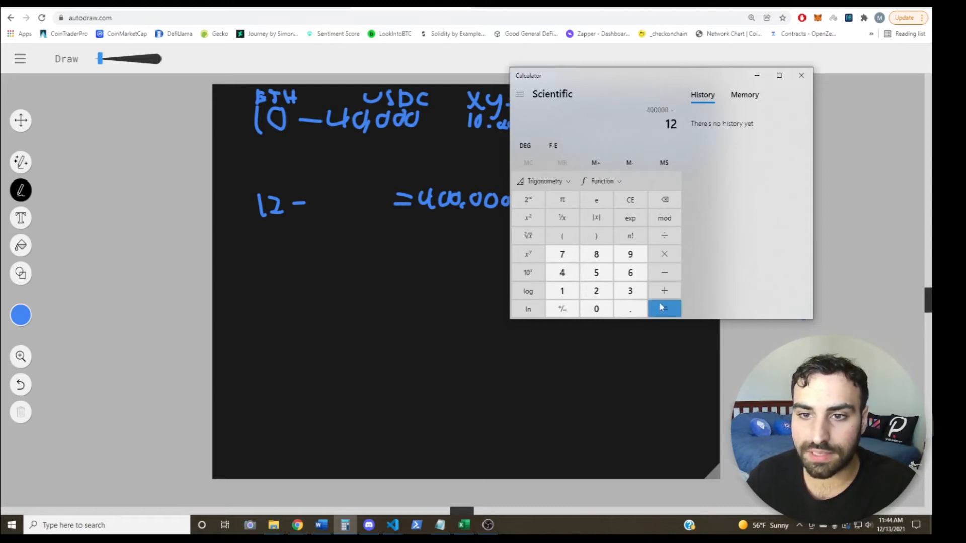
click(664, 309)
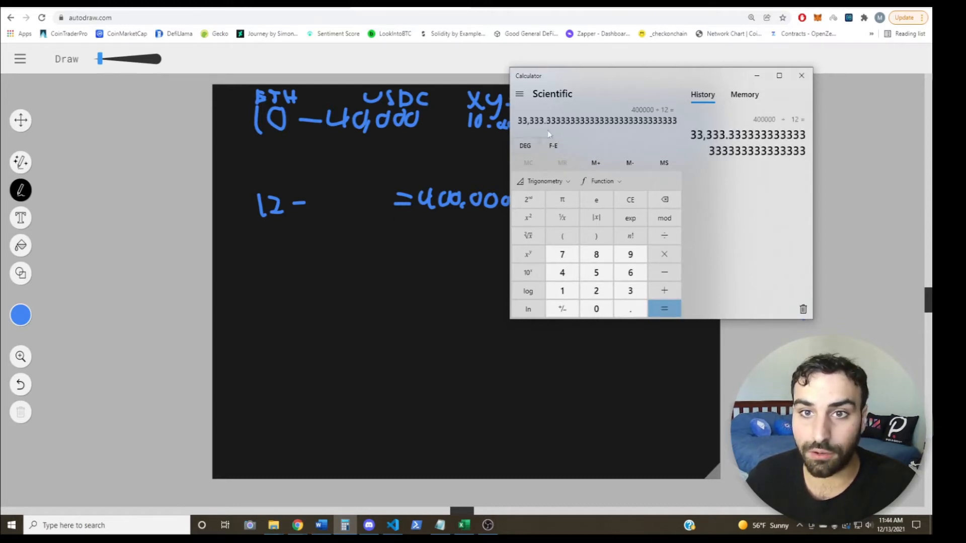
click(802, 75)
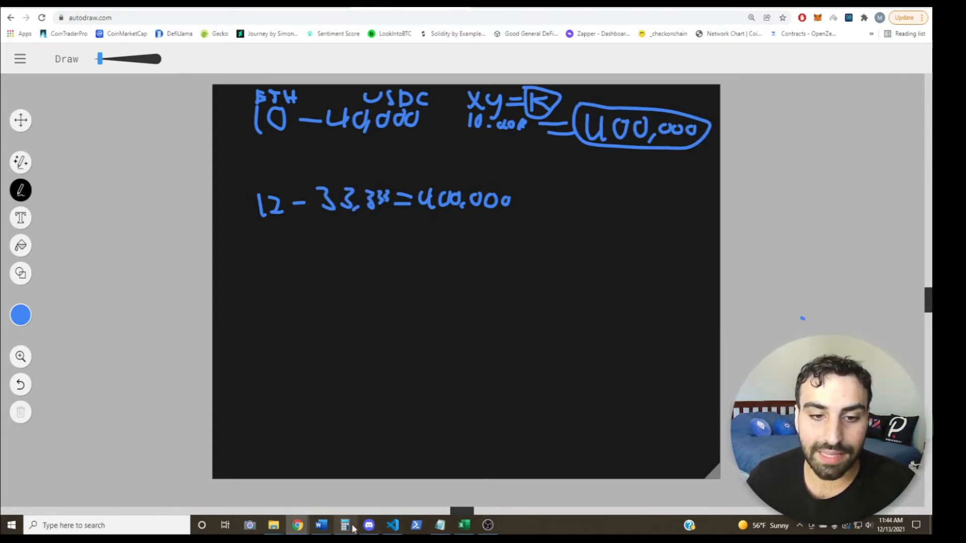
Step: Divide 33,333.33 by 12 again to get 2,777.78, then return to the drawing
click(344, 525)
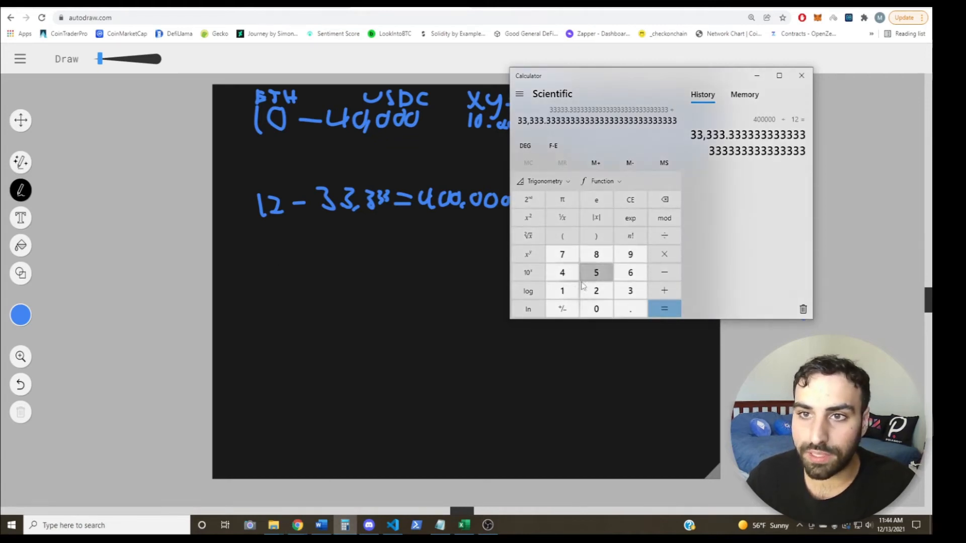
click(664, 309)
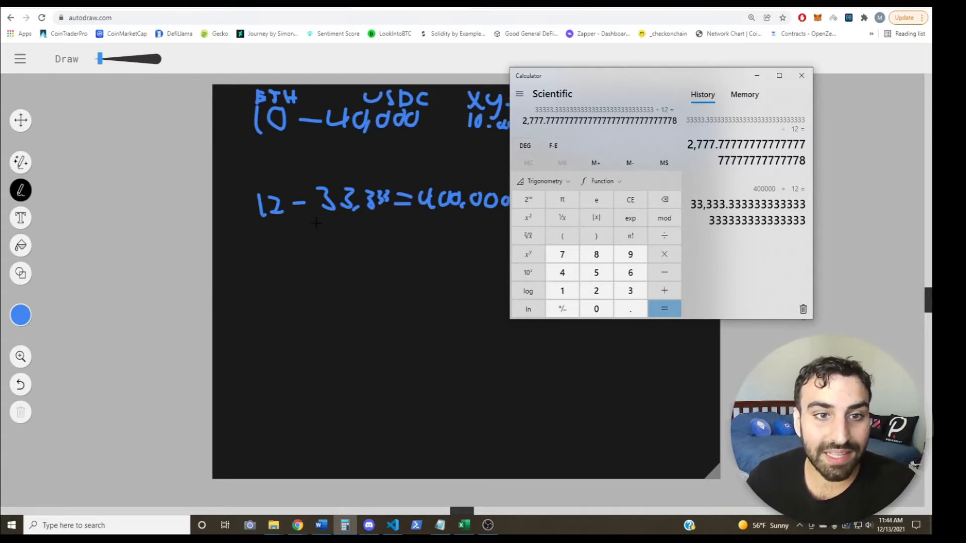
click(800, 75)
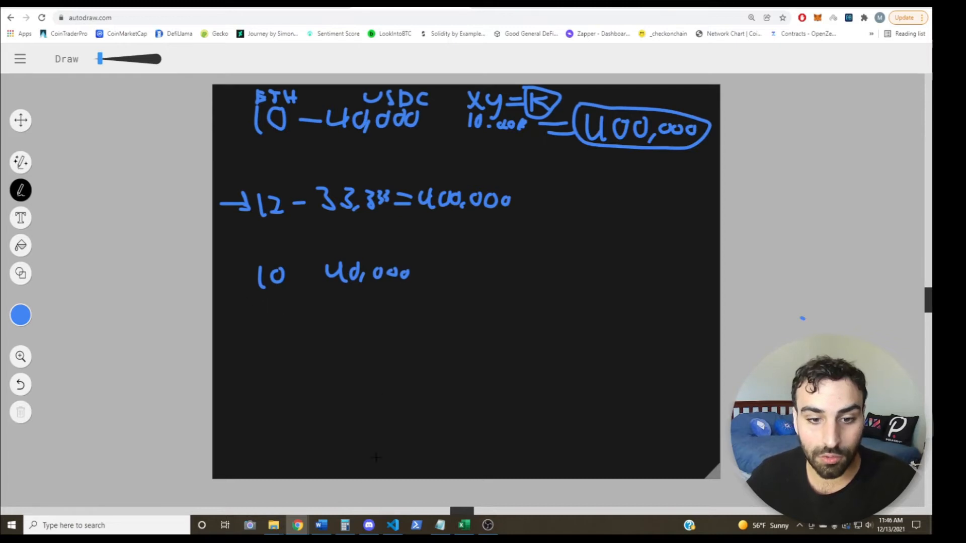
Step: Add 40,000 to 27,777.78 in Calculator, giving 67,777.78
click(344, 525)
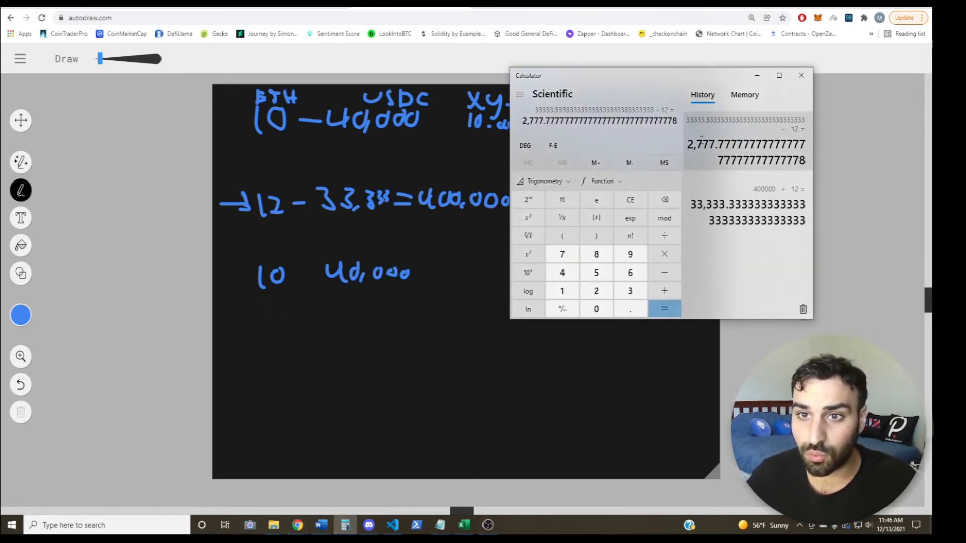
click(562, 291)
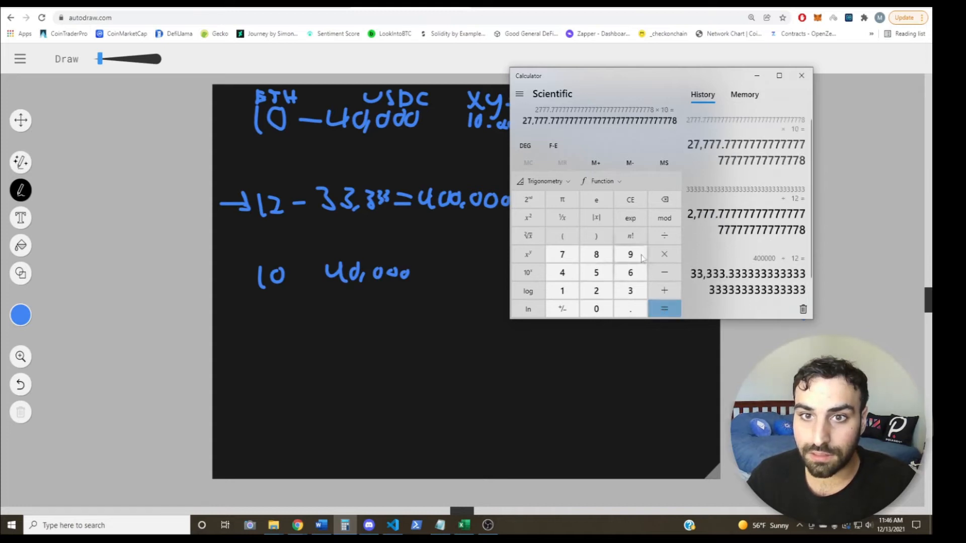
click(595, 309)
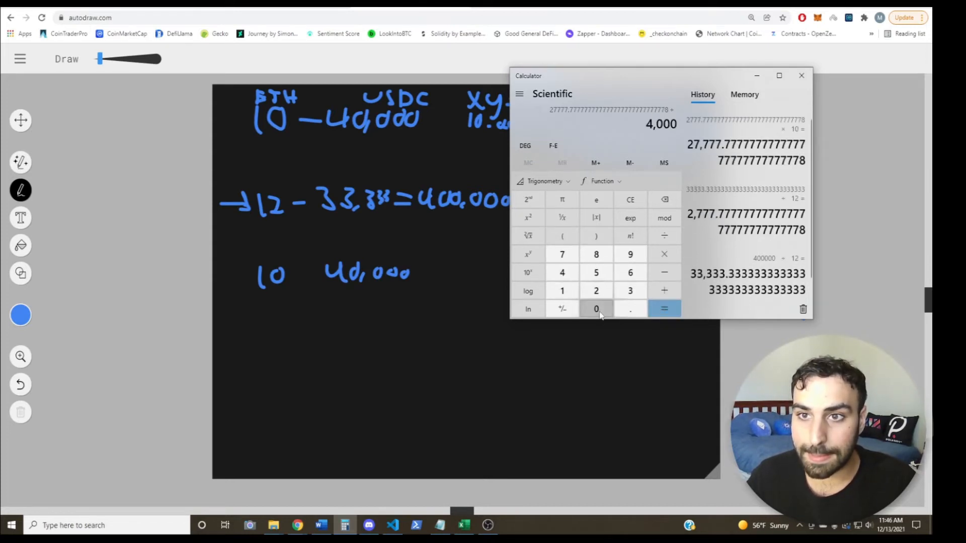
click(664, 308)
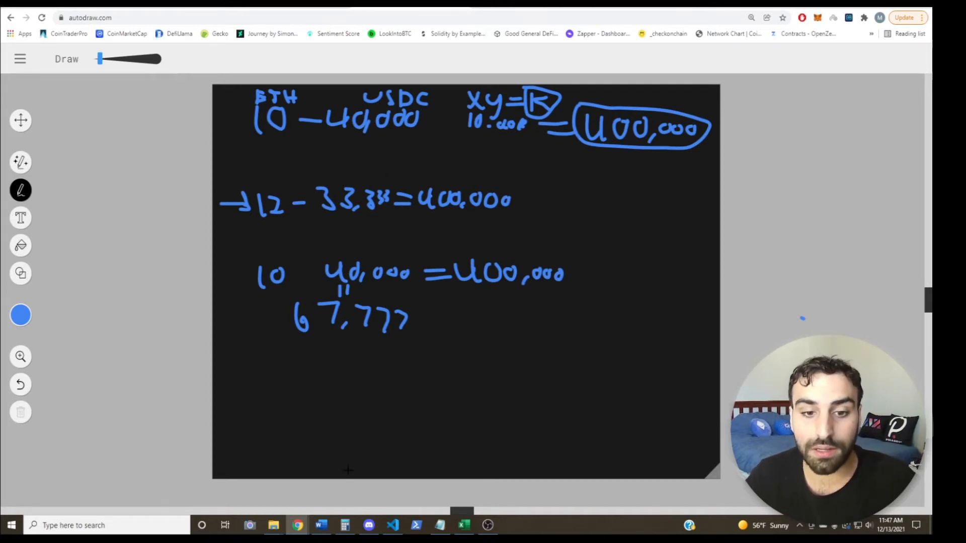
Step: Multiply 12 by 2,777 in Calculator and write the circled 66,648 beside 67,777
click(344, 525)
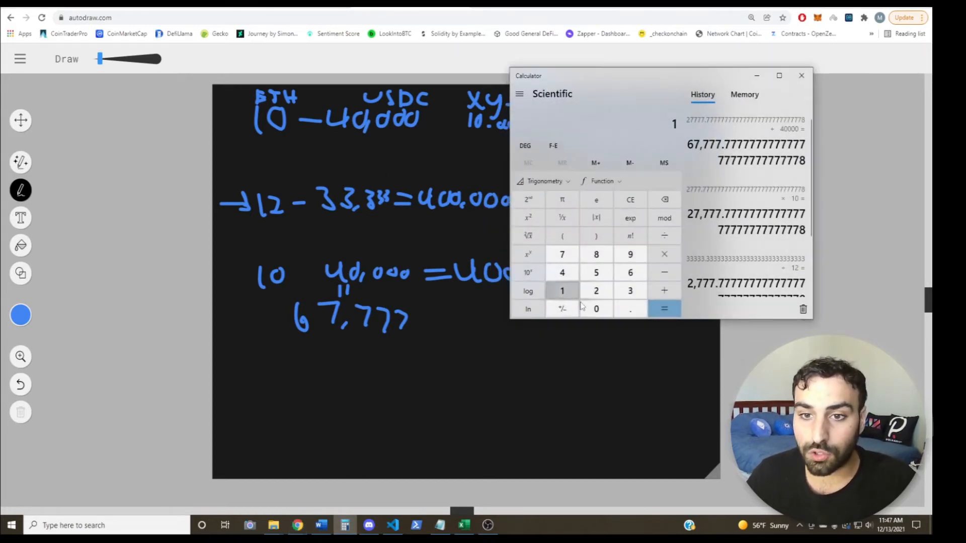
click(596, 290)
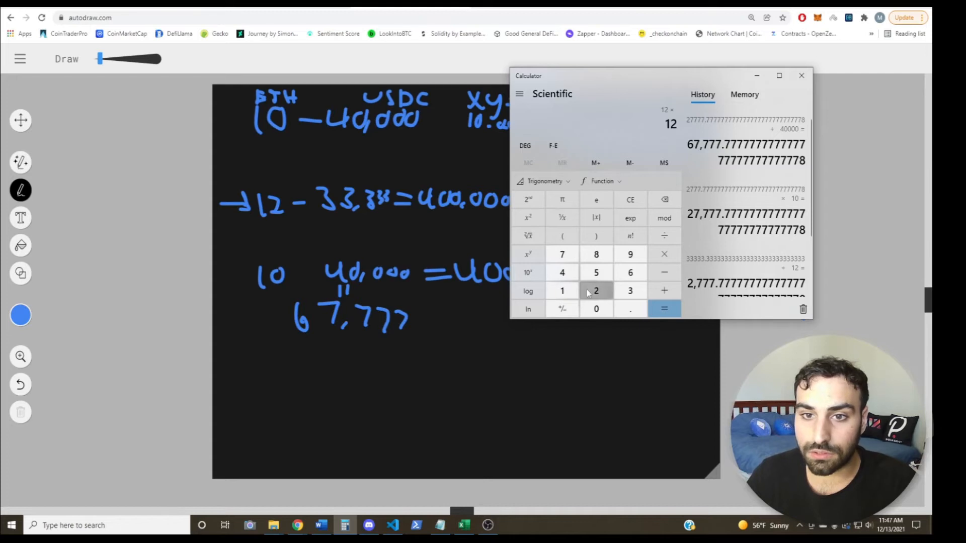
click(664, 309)
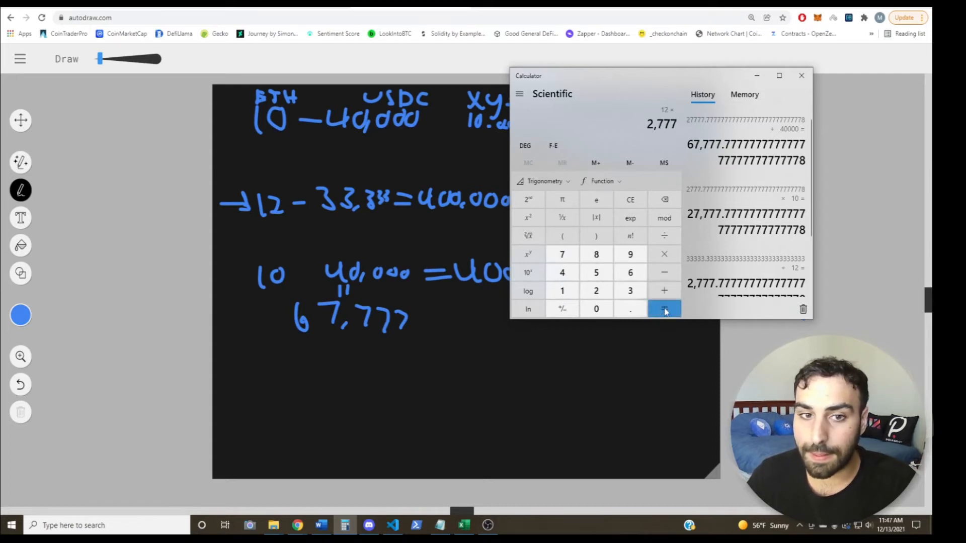
click(664, 309)
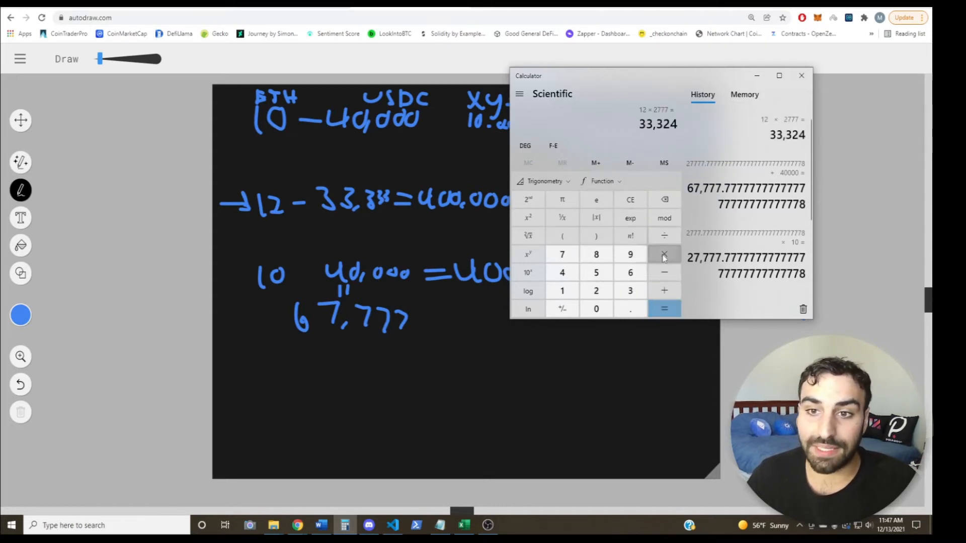
click(664, 308)
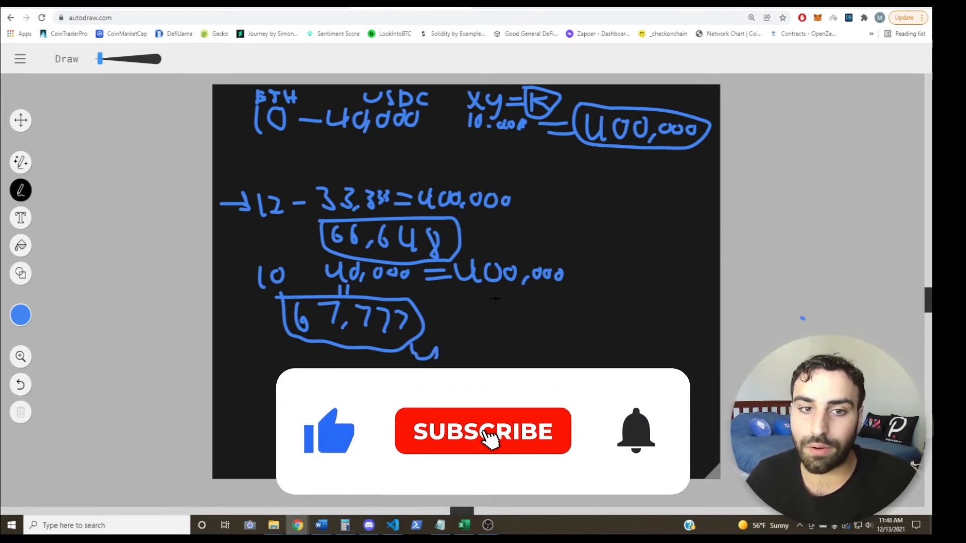
click(482, 431)
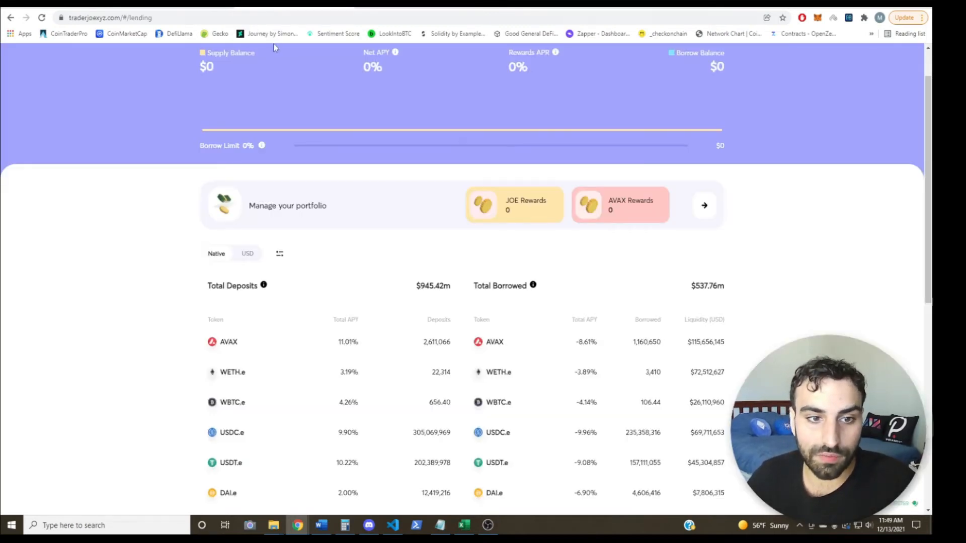
mouse_move(397, 172)
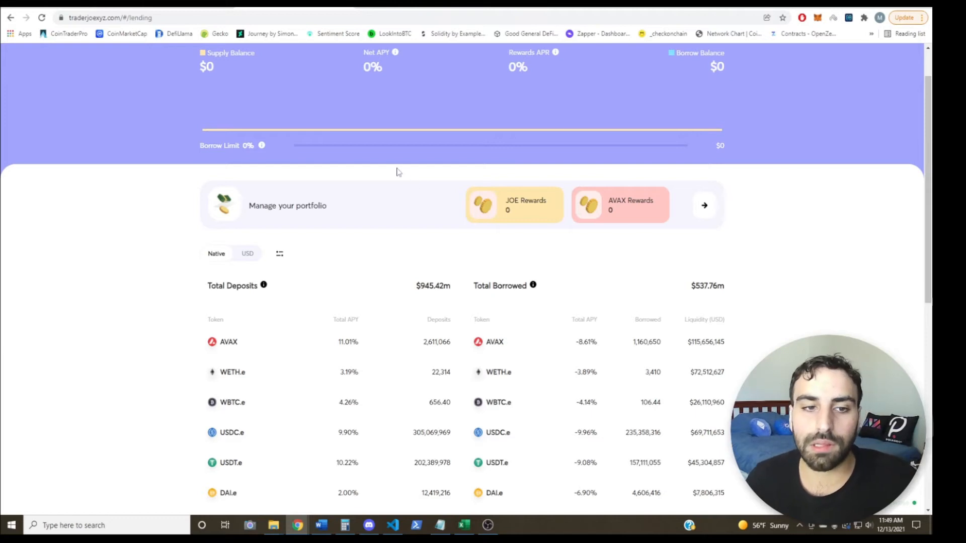
scroll(down, 3)
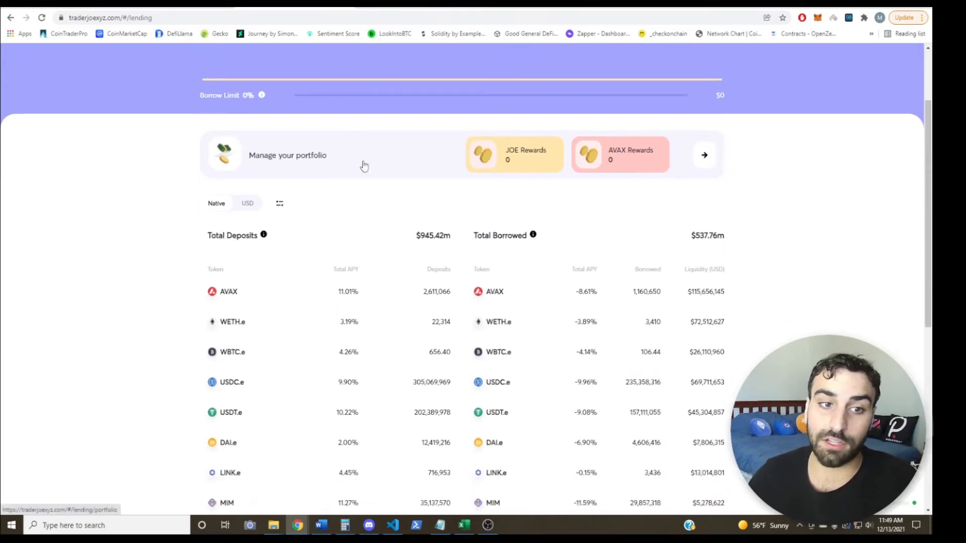
scroll(down, 3)
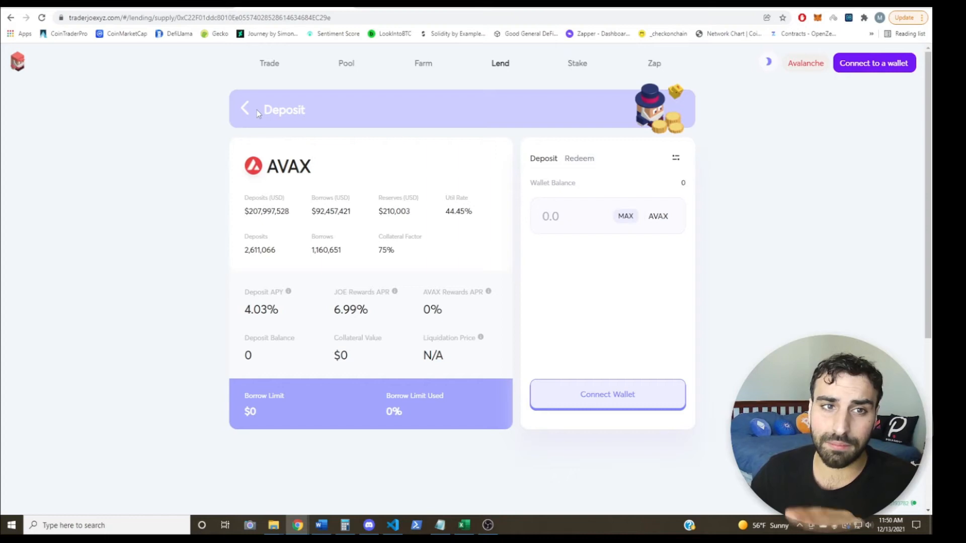
mouse_move(256, 137)
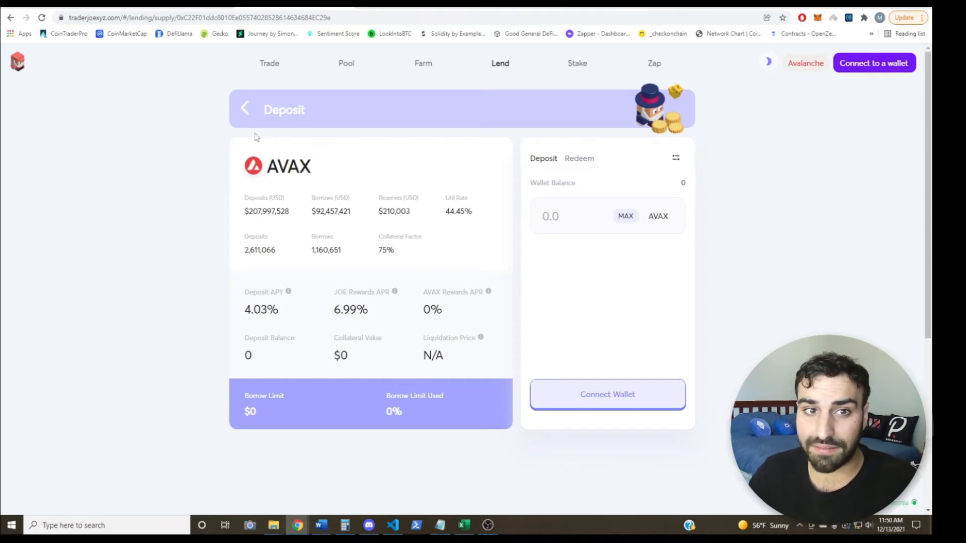
click(244, 108)
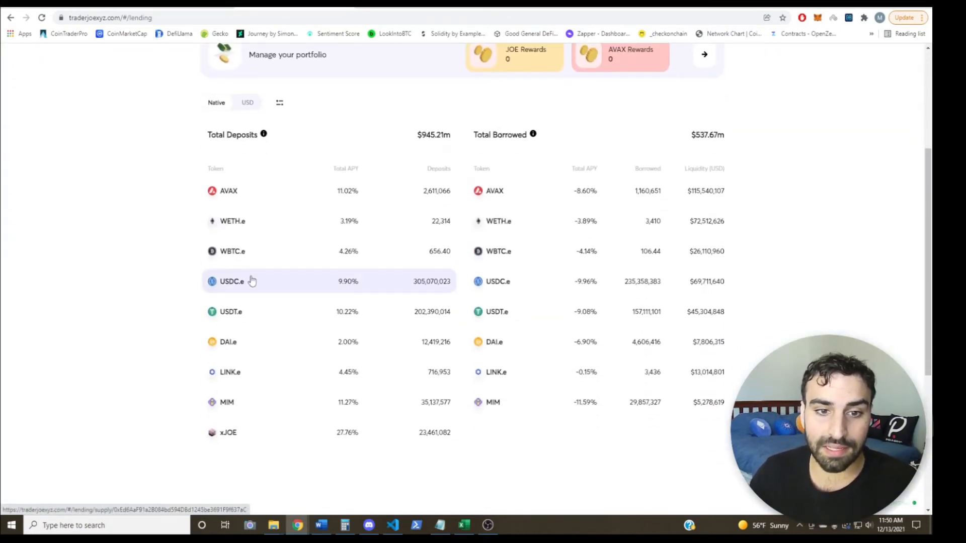
click(227, 403)
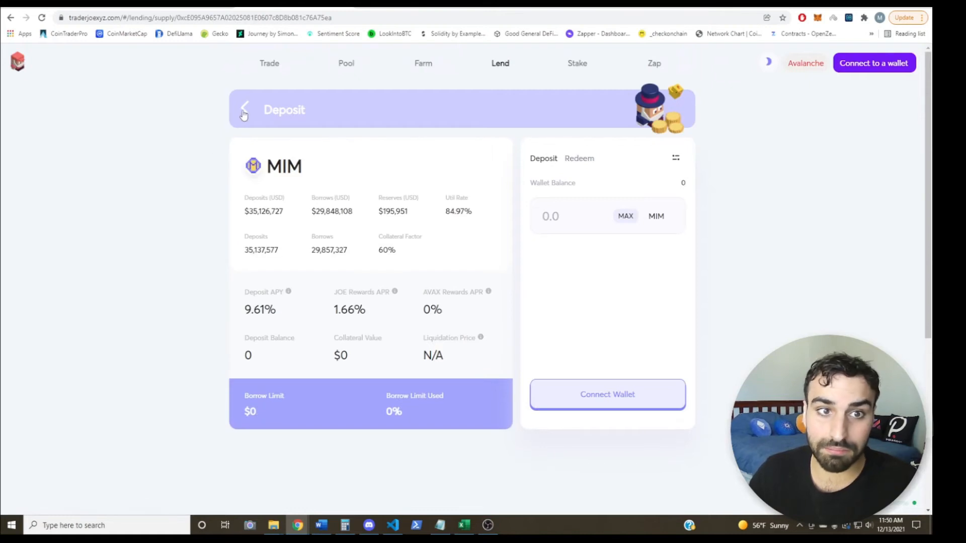
click(244, 110)
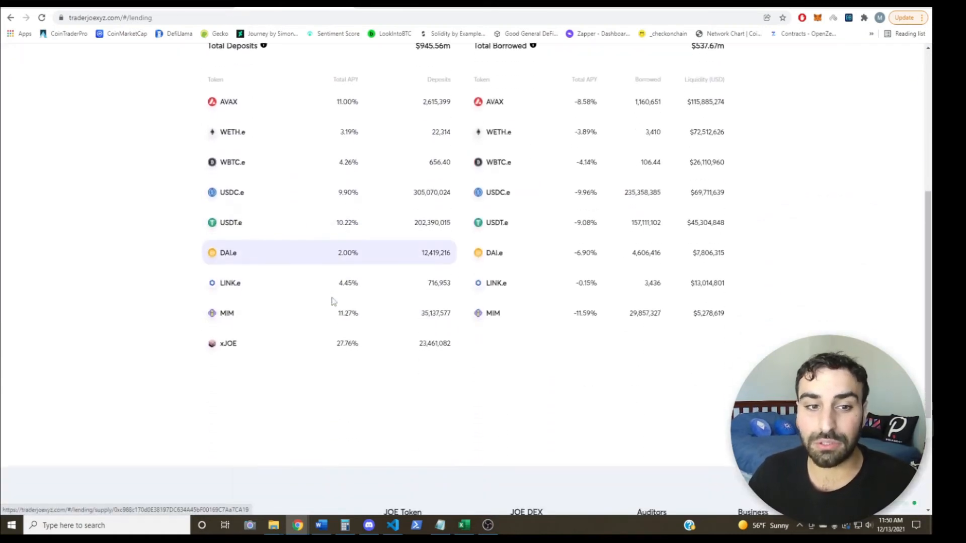
click(228, 343)
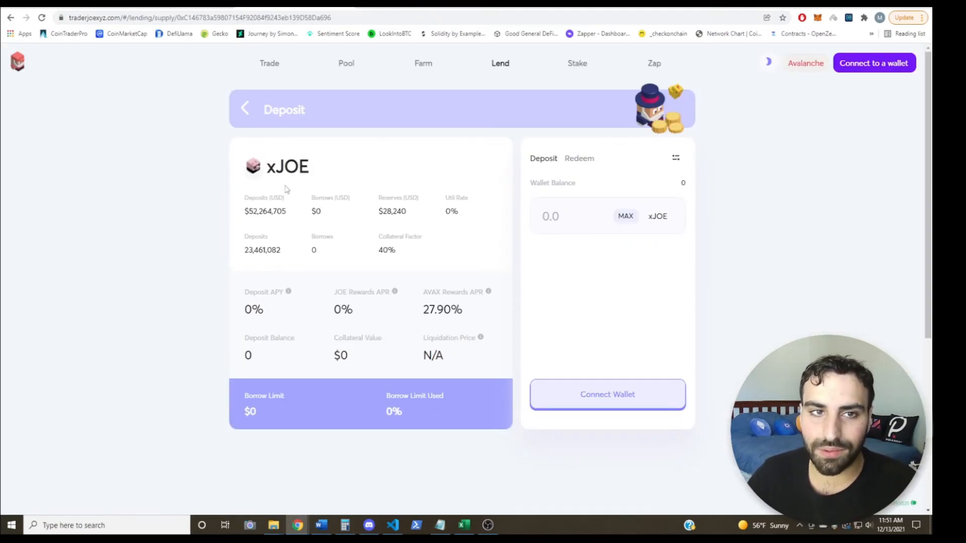
click(244, 108)
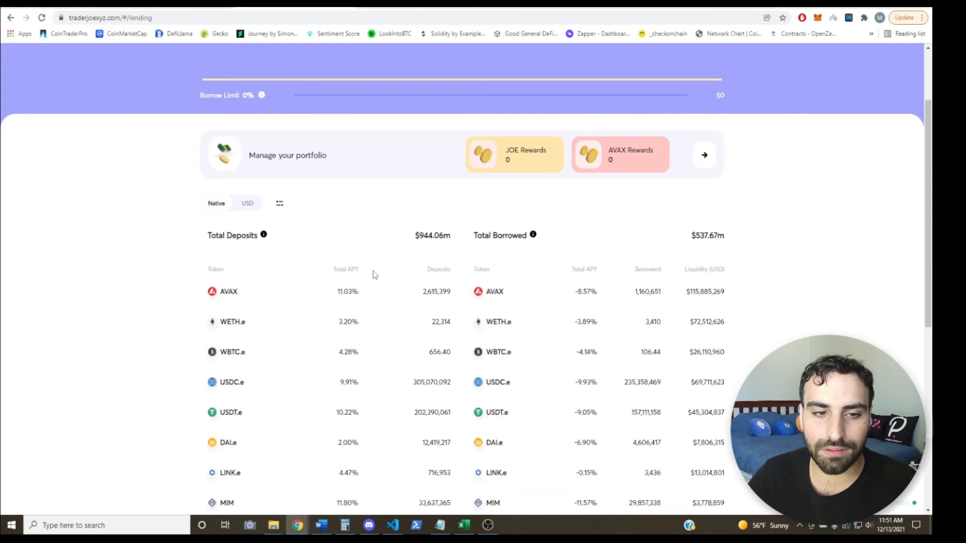
scroll(down, 3)
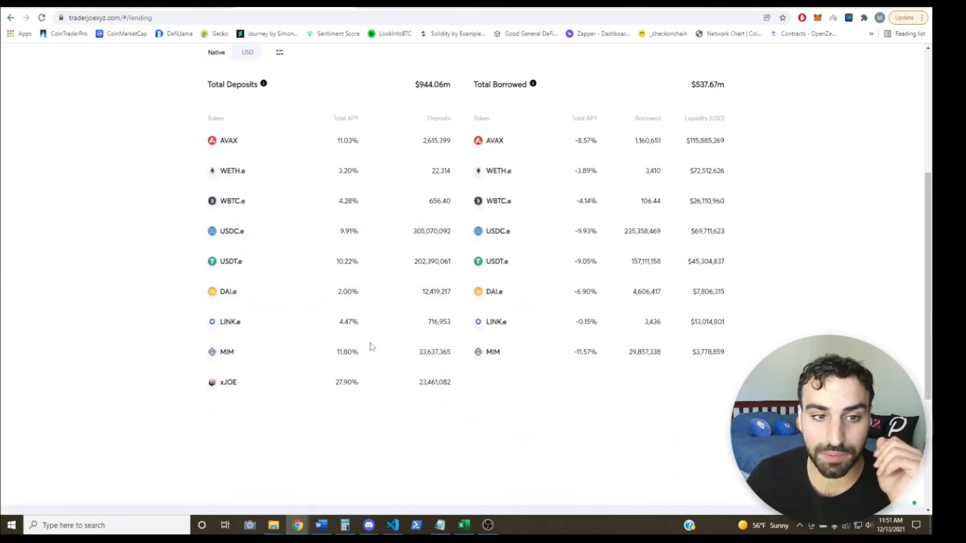
scroll(up, 3)
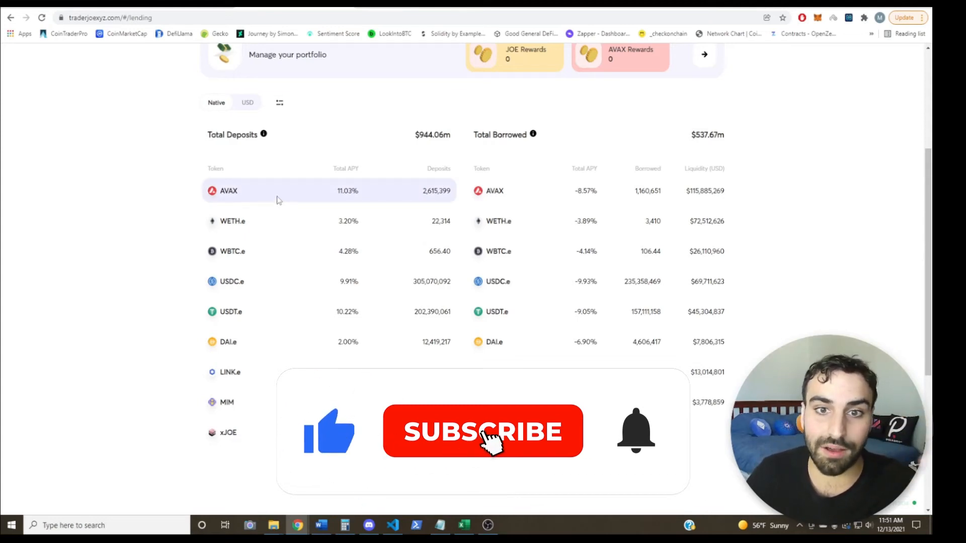
click(482, 431)
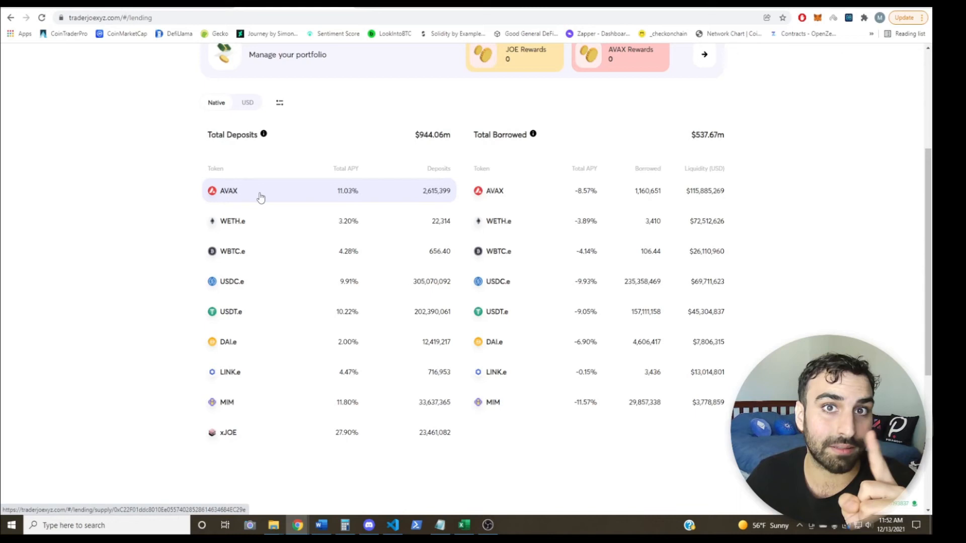
scroll(up, 3)
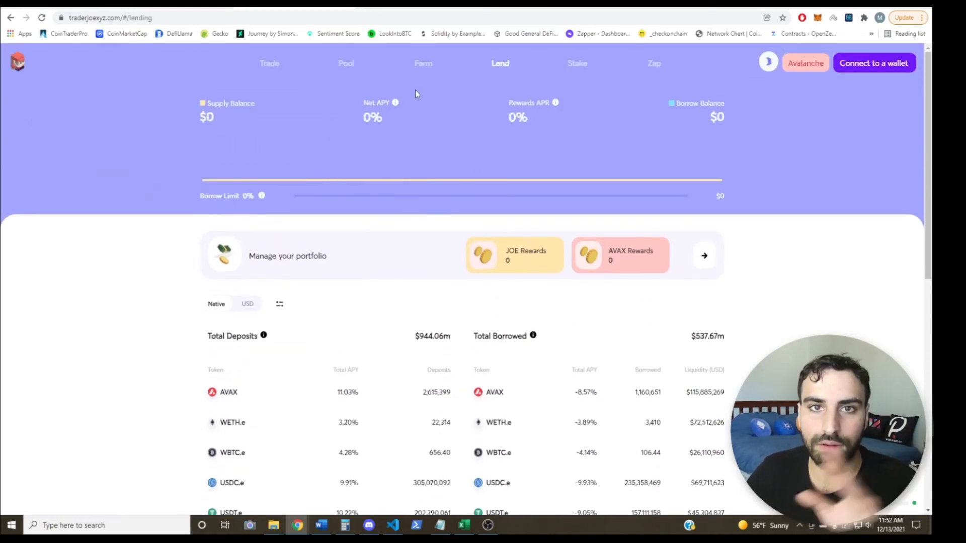
mouse_move(395, 66)
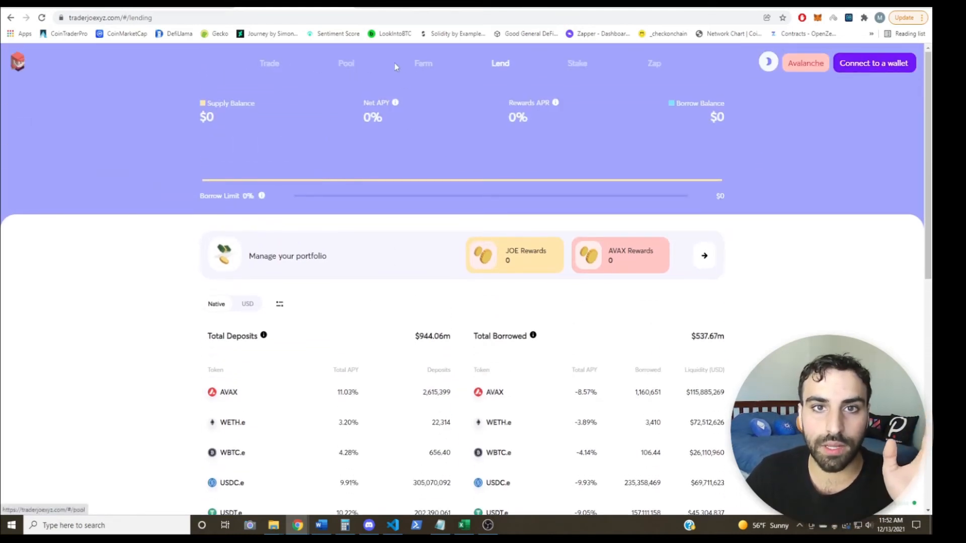
Step: Open the Farm page and filter to Stablecoin Farms showing USDC.e-DAI.e and USDC.e-USDT.e
click(423, 63)
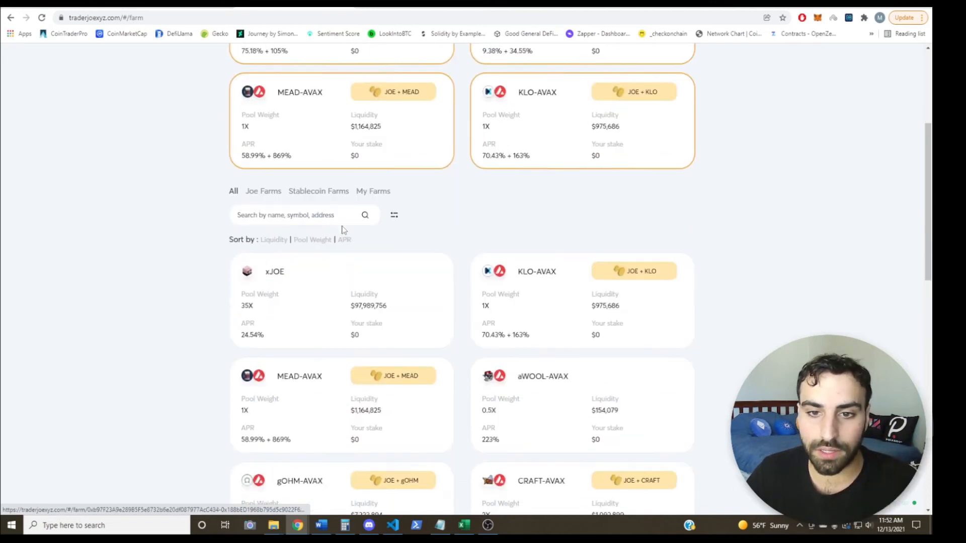
scroll(down, 3)
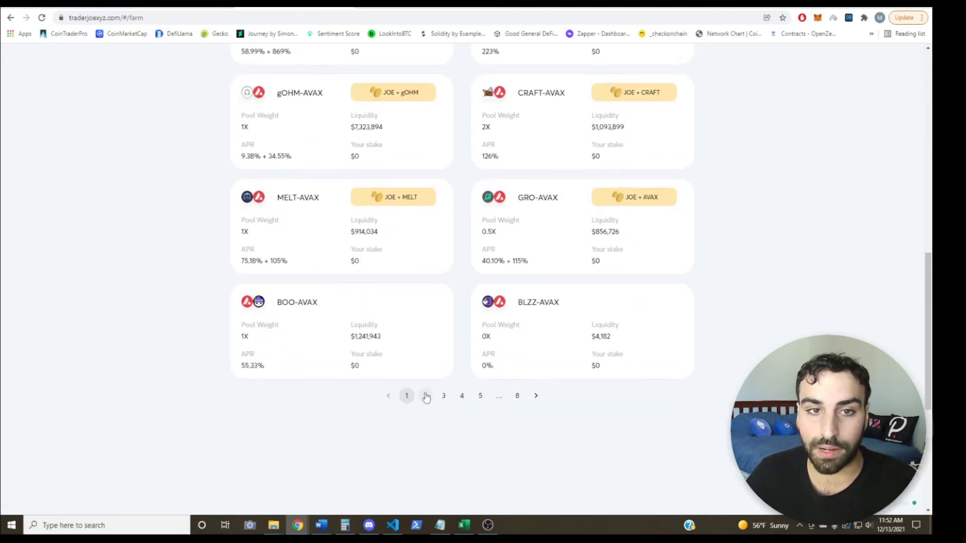
click(319, 205)
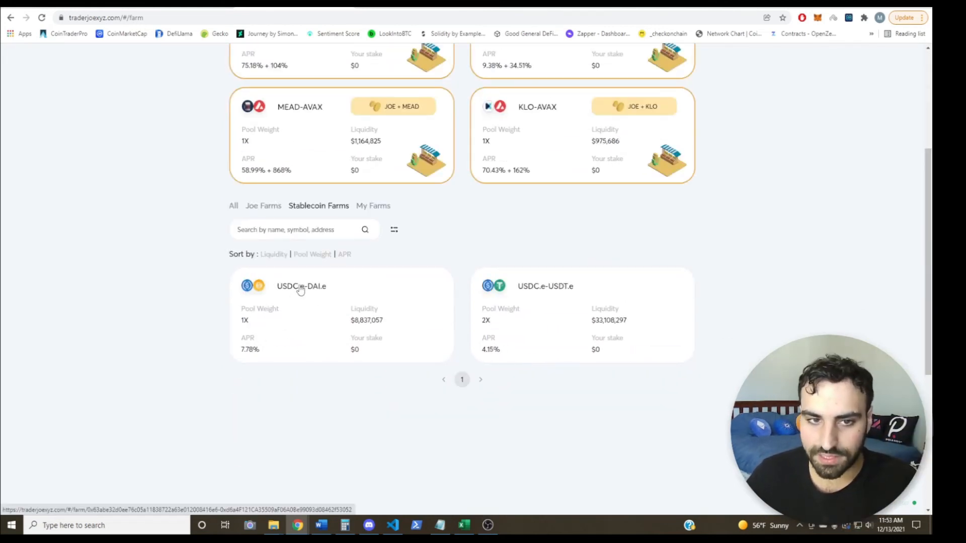
mouse_move(310, 296)
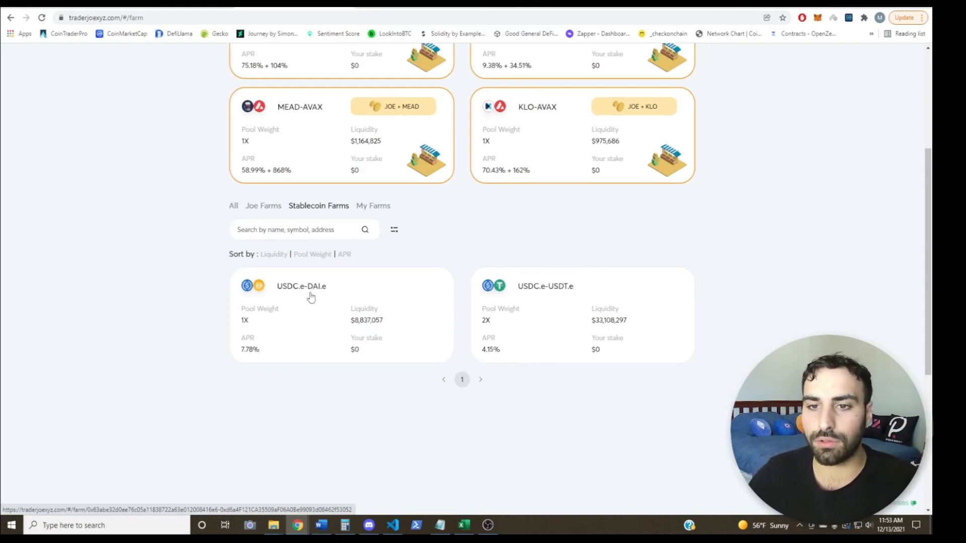
mouse_move(557, 294)
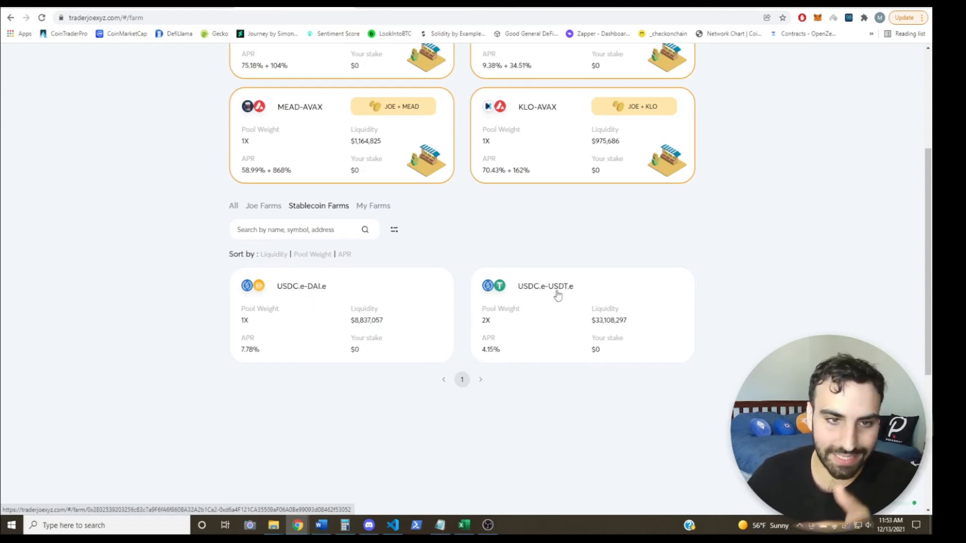
mouse_move(426, 266)
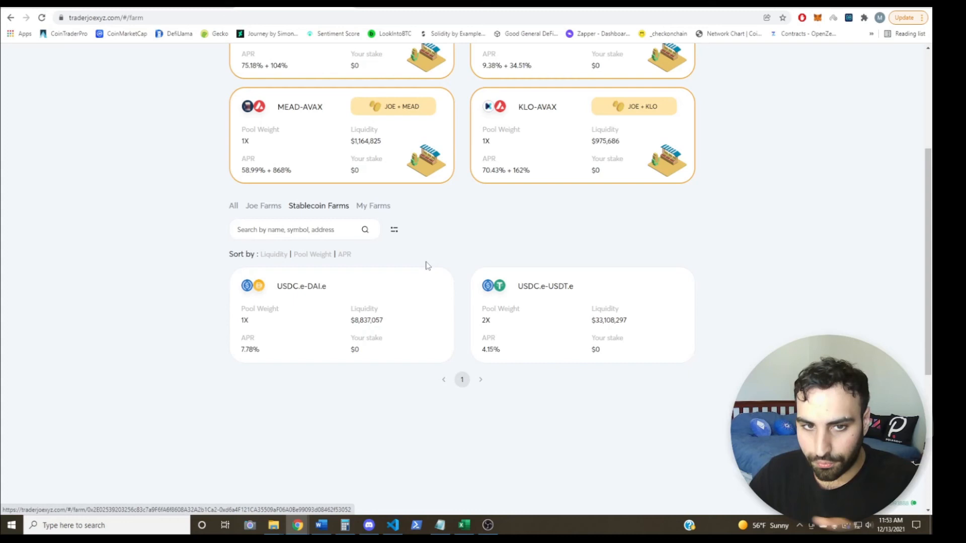
mouse_move(483, 266)
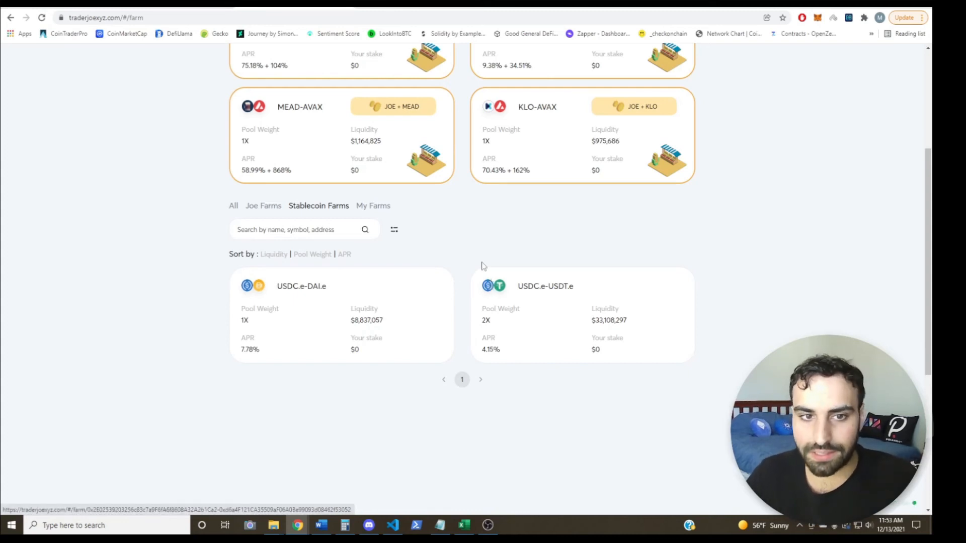
mouse_move(409, 299)
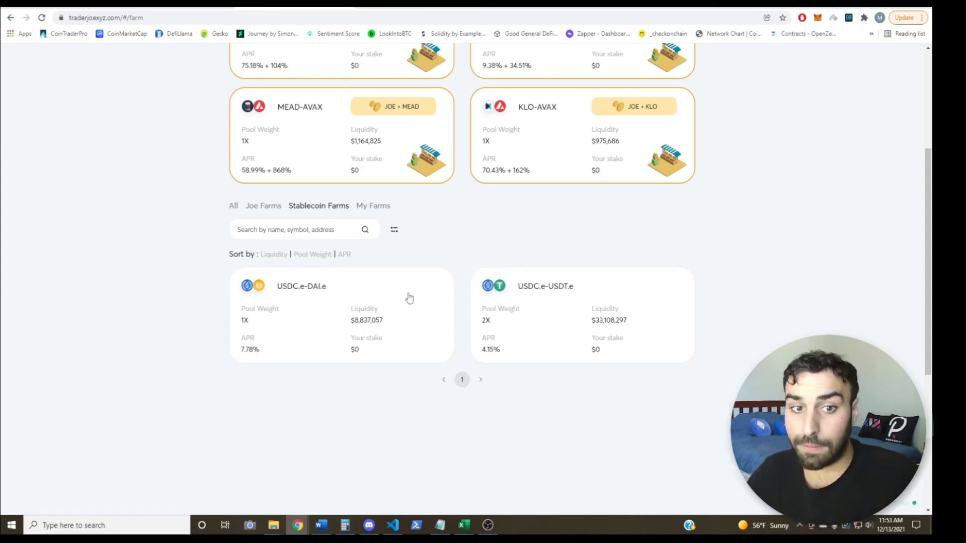
mouse_move(297, 267)
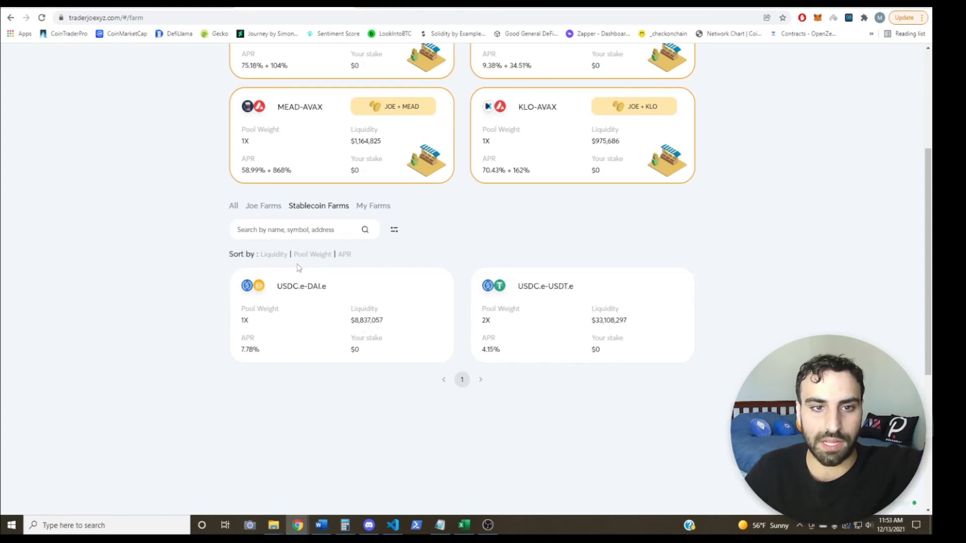
mouse_move(331, 285)
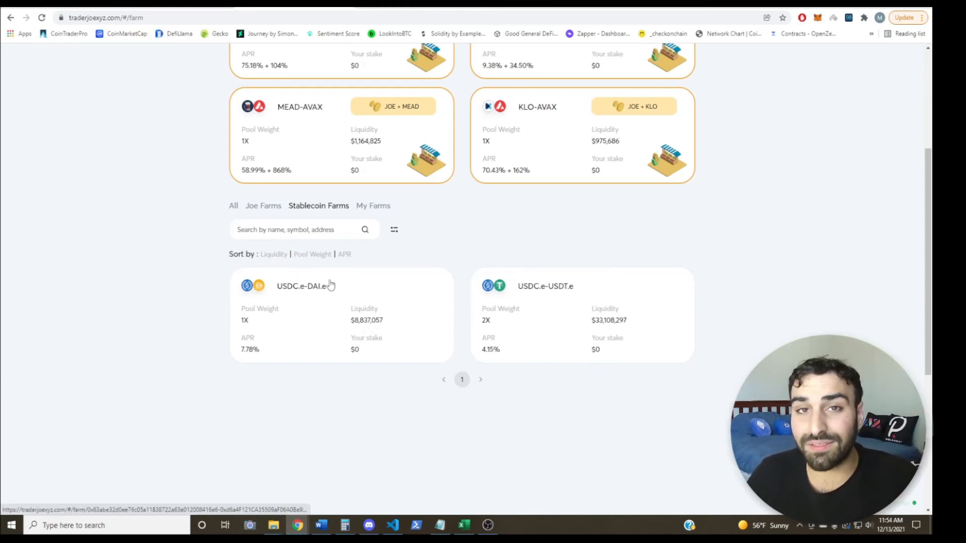
mouse_move(203, 266)
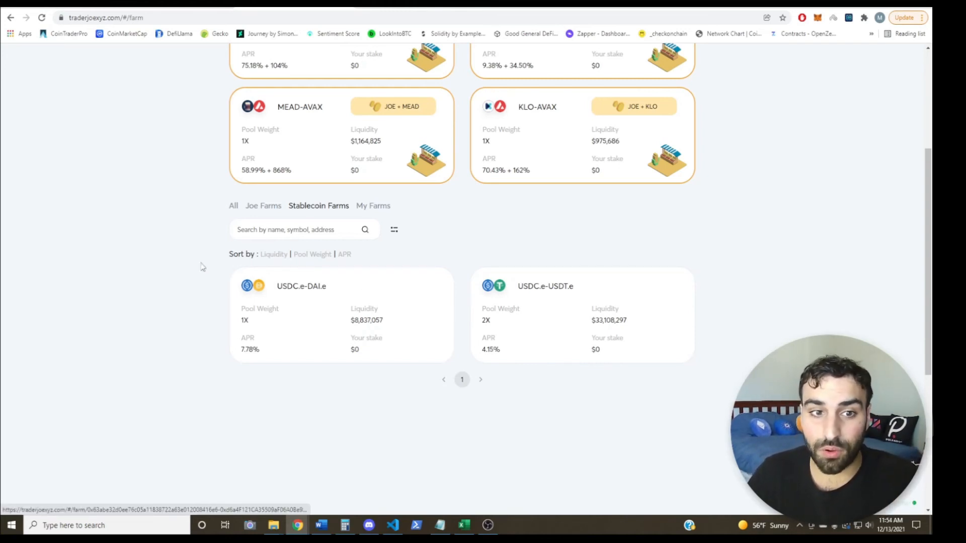
mouse_move(354, 262)
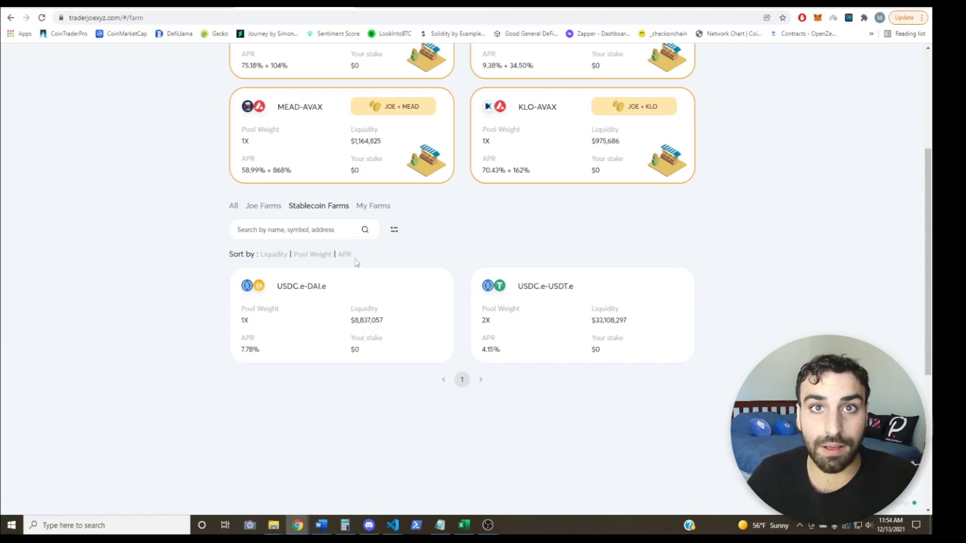
mouse_move(349, 262)
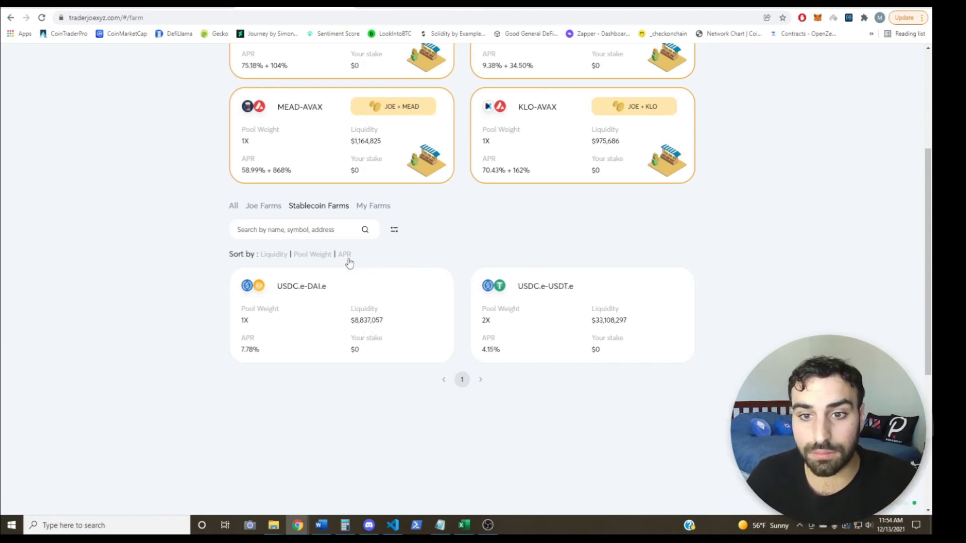
Step: Scroll back up and show All farms, headed by xJOE and KLO-AVAX
scroll(up, 3)
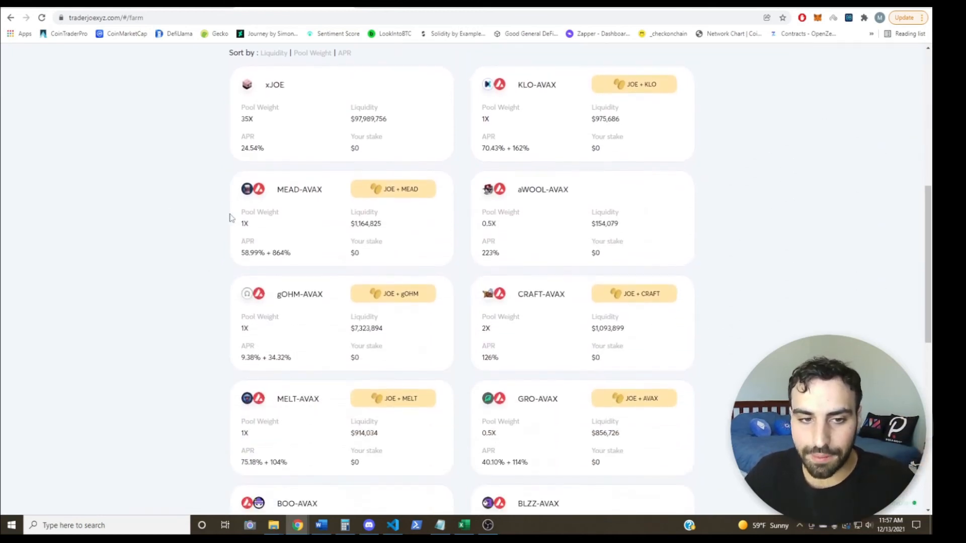
scroll(up, 3)
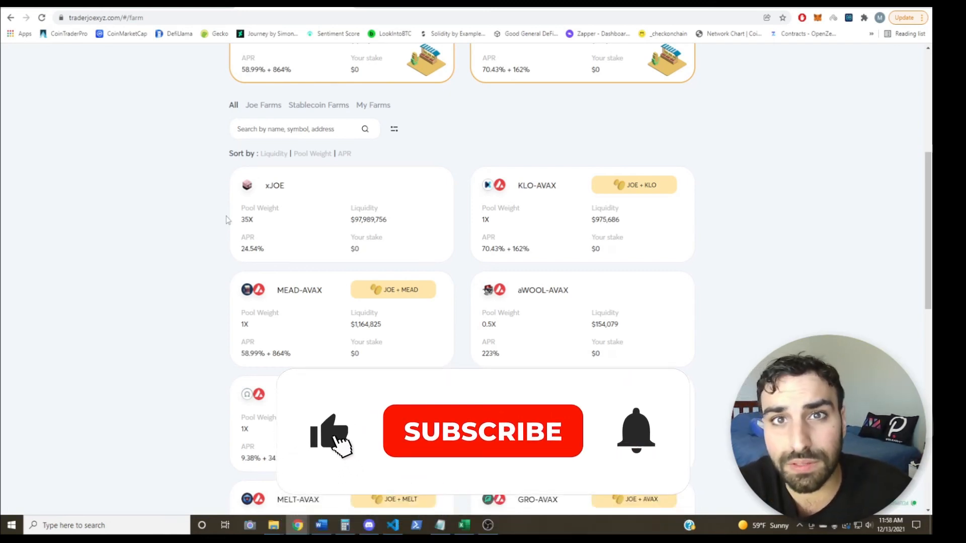
click(482, 431)
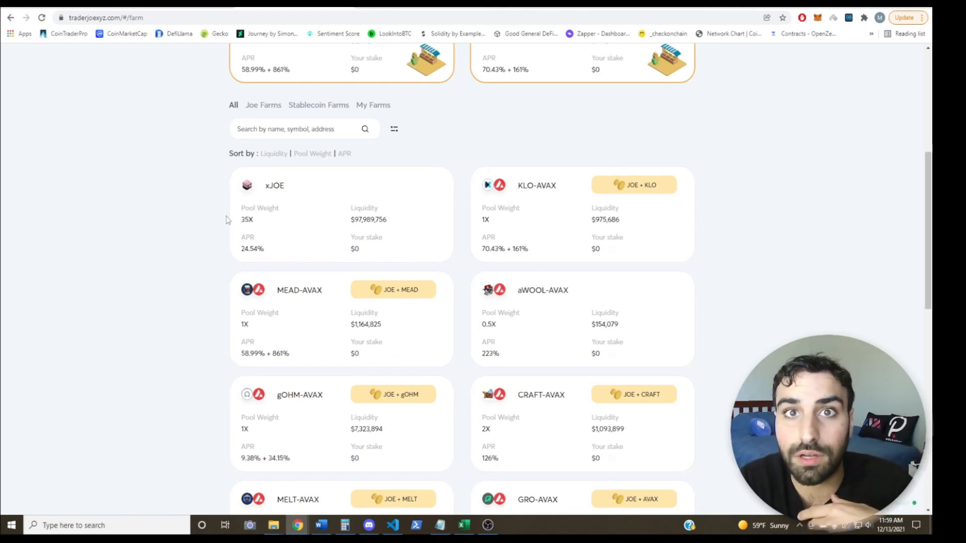
mouse_move(659, 245)
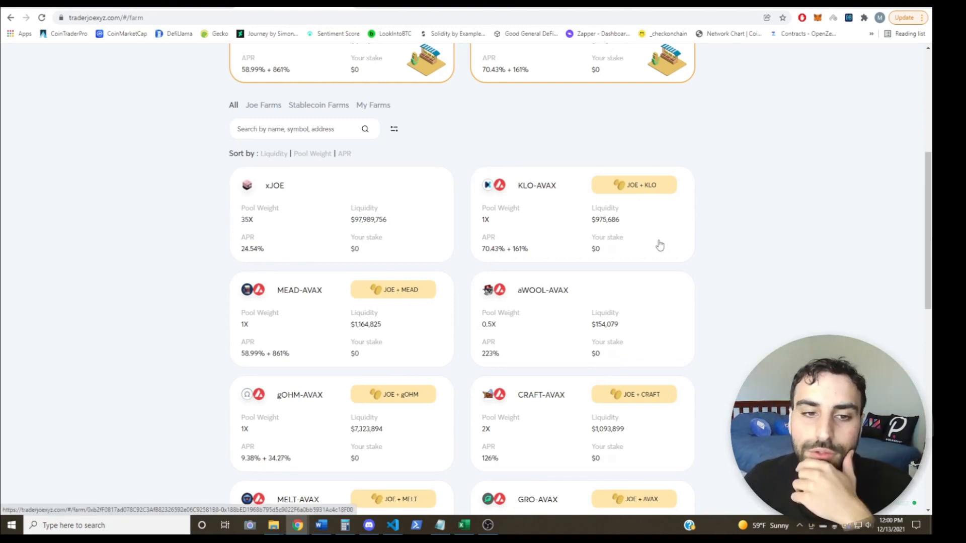
mouse_move(639, 260)
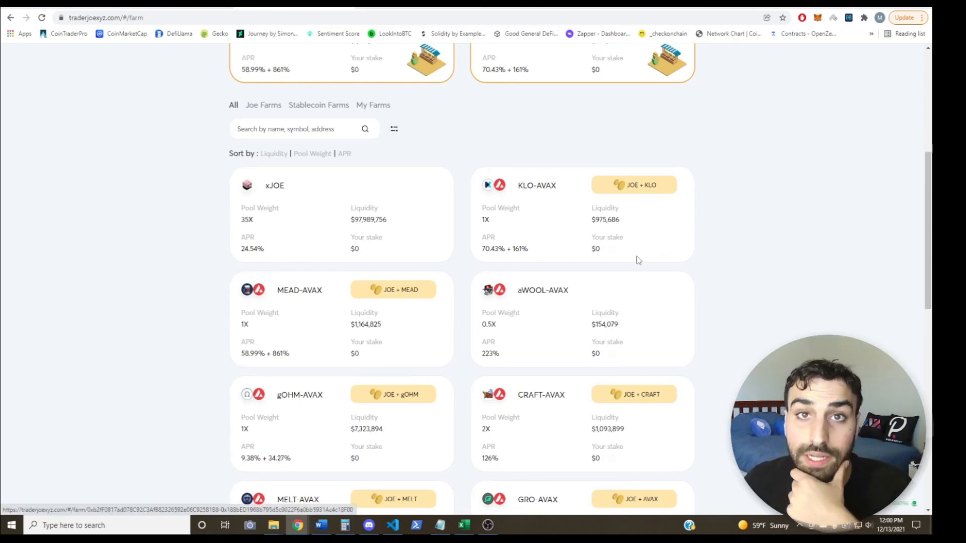
mouse_move(628, 275)
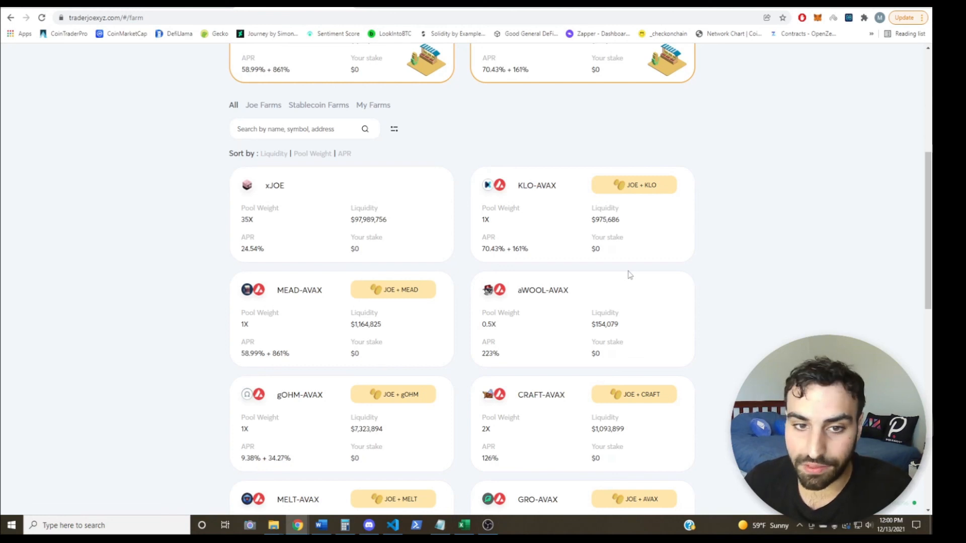
mouse_move(585, 319)
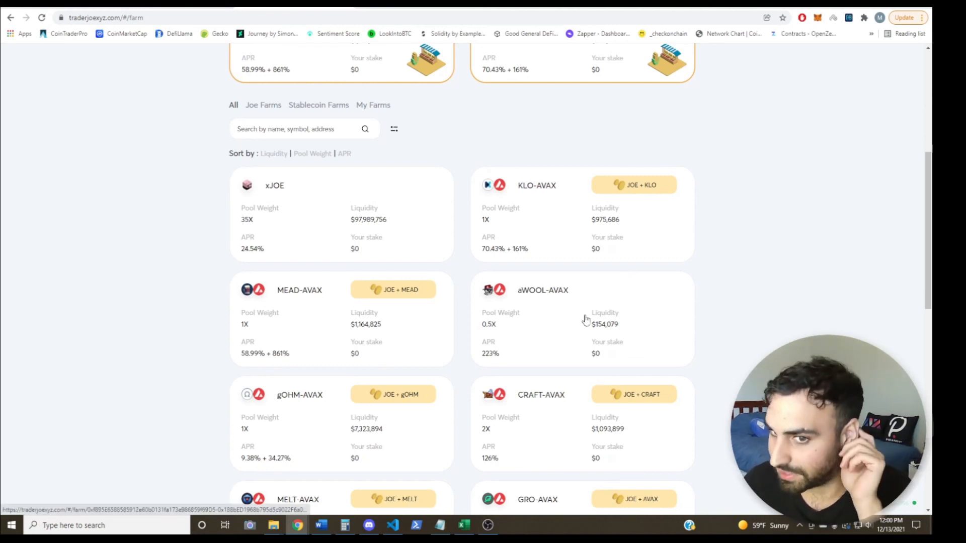
mouse_move(749, 186)
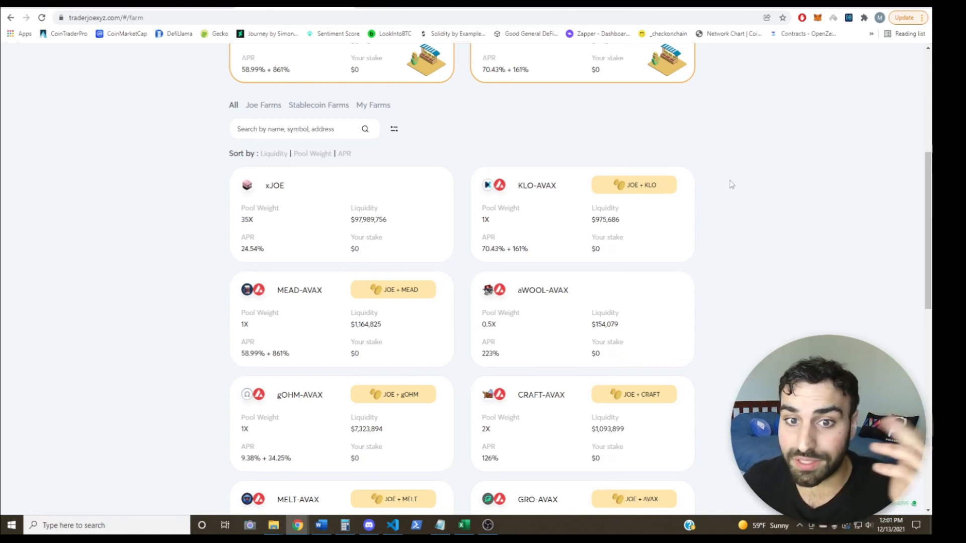
mouse_move(723, 194)
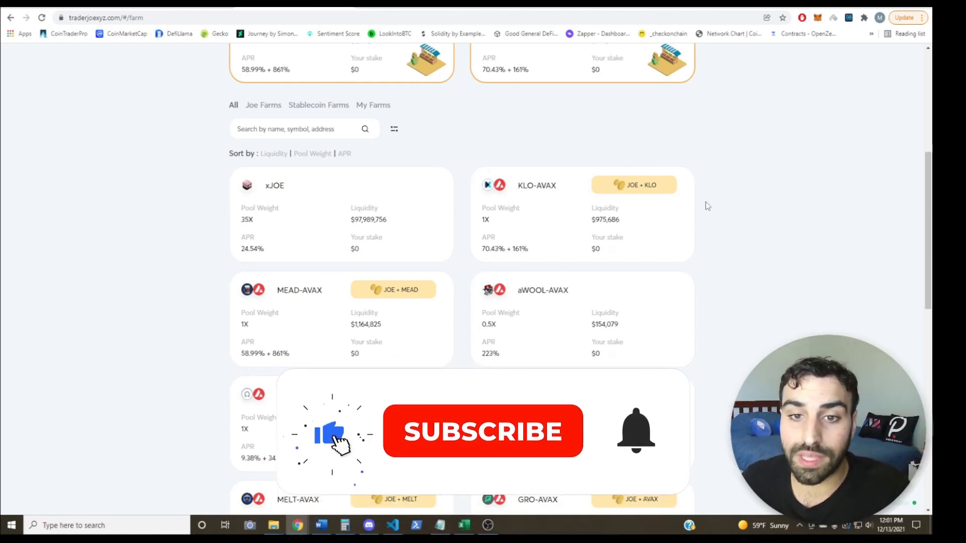
click(483, 431)
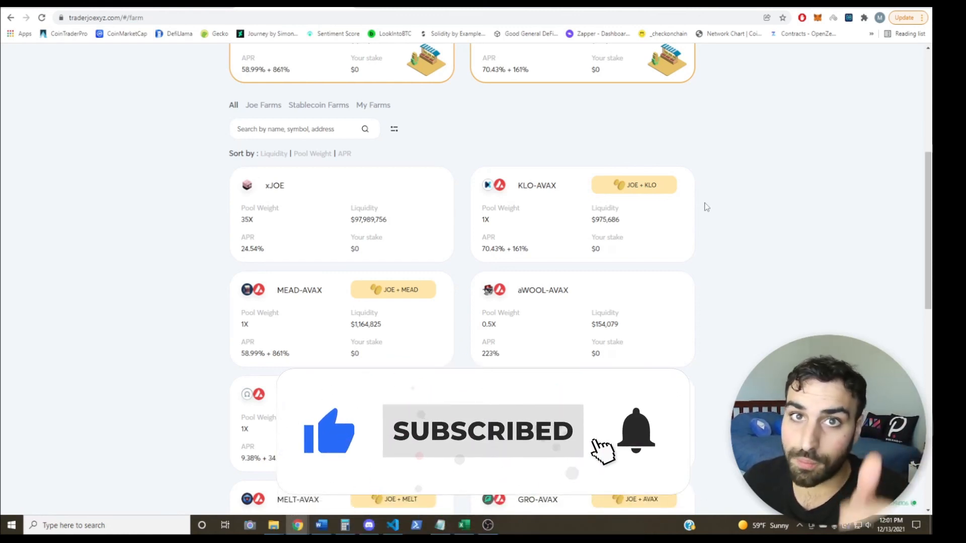